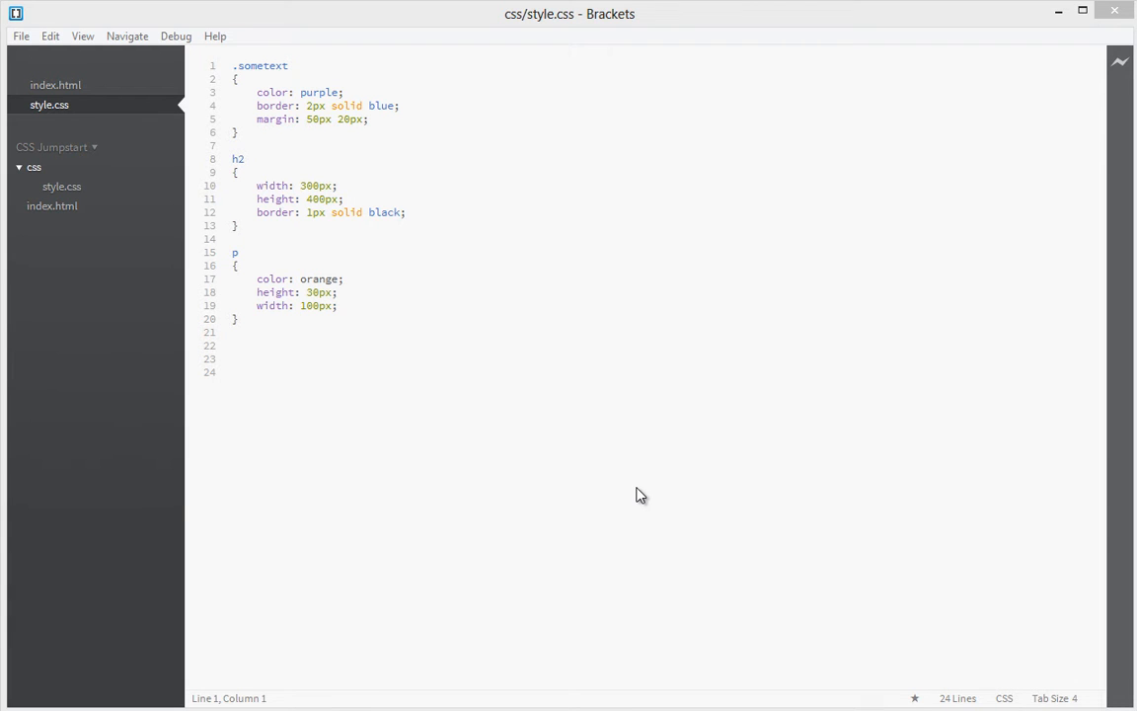
mouse_move(758, 513)
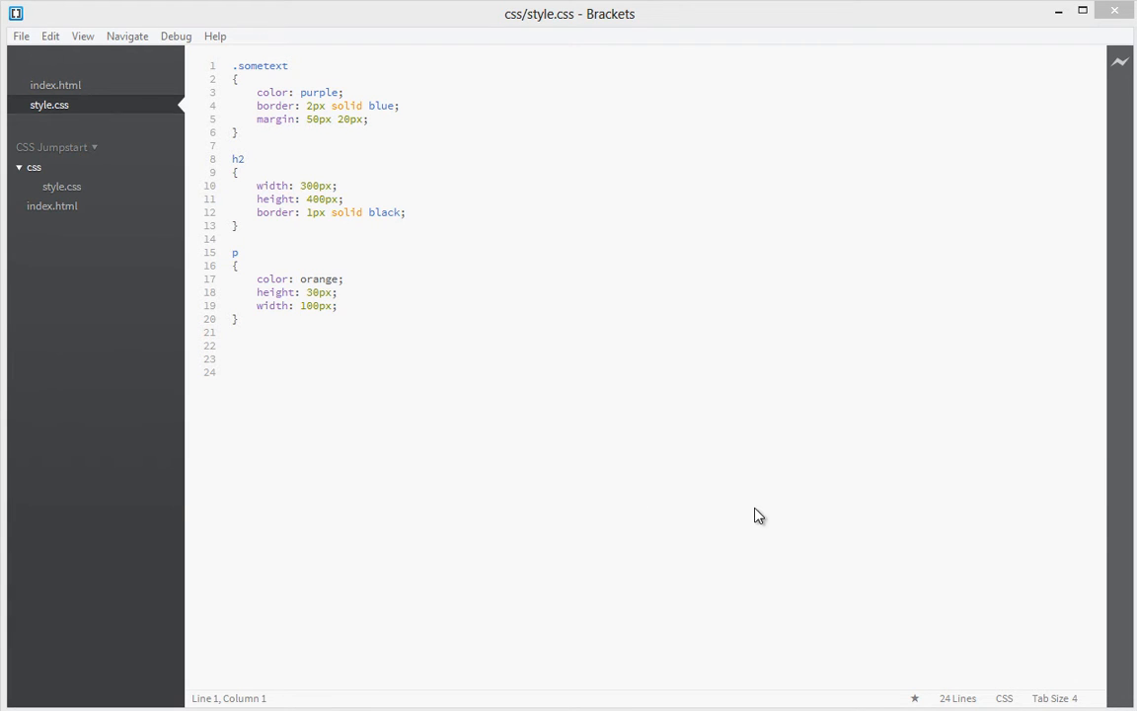
mouse_move(597, 134)
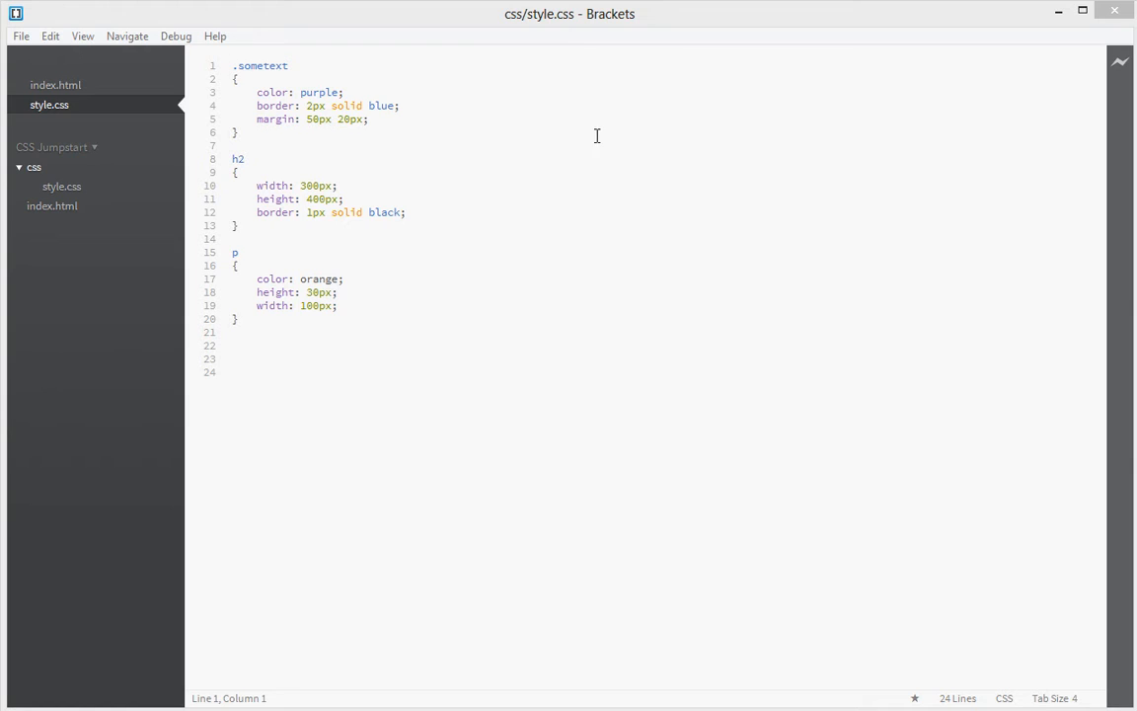
mouse_move(537, 23)
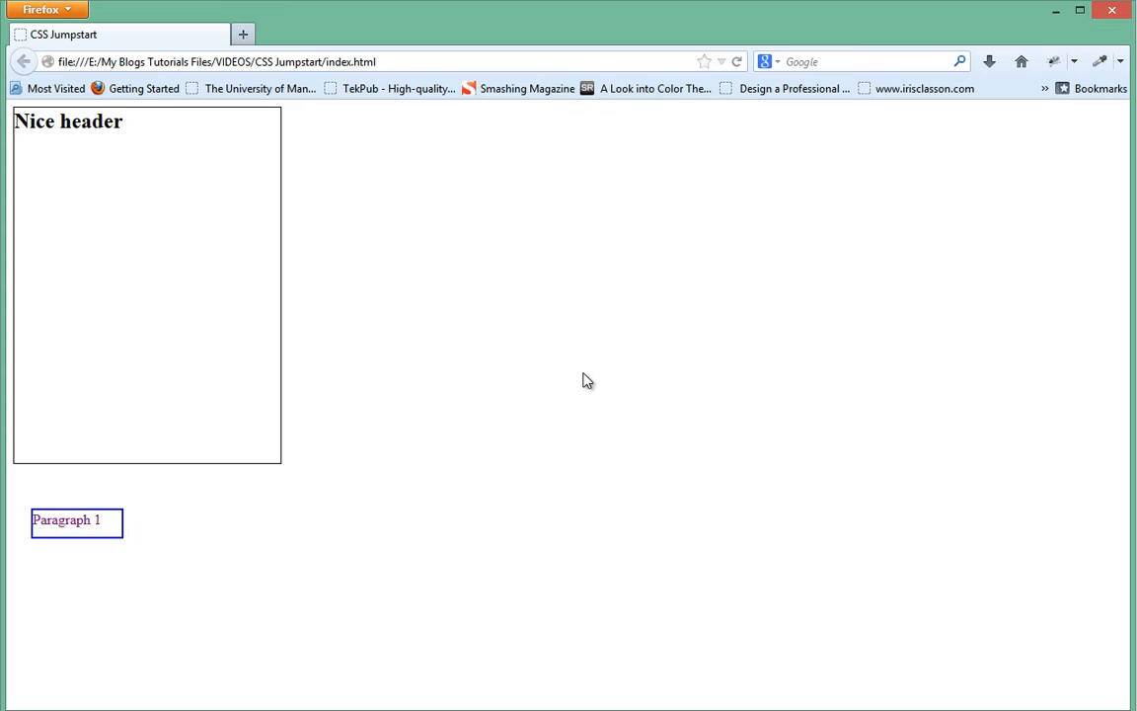
mouse_move(69, 122)
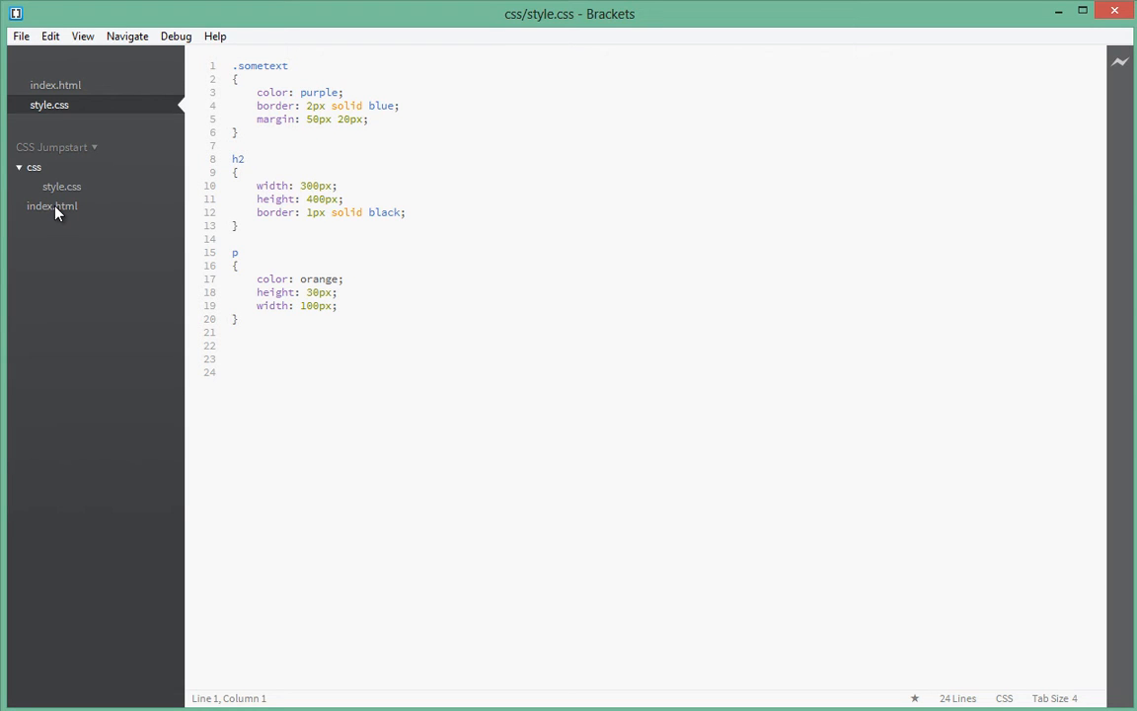
mouse_move(55, 209)
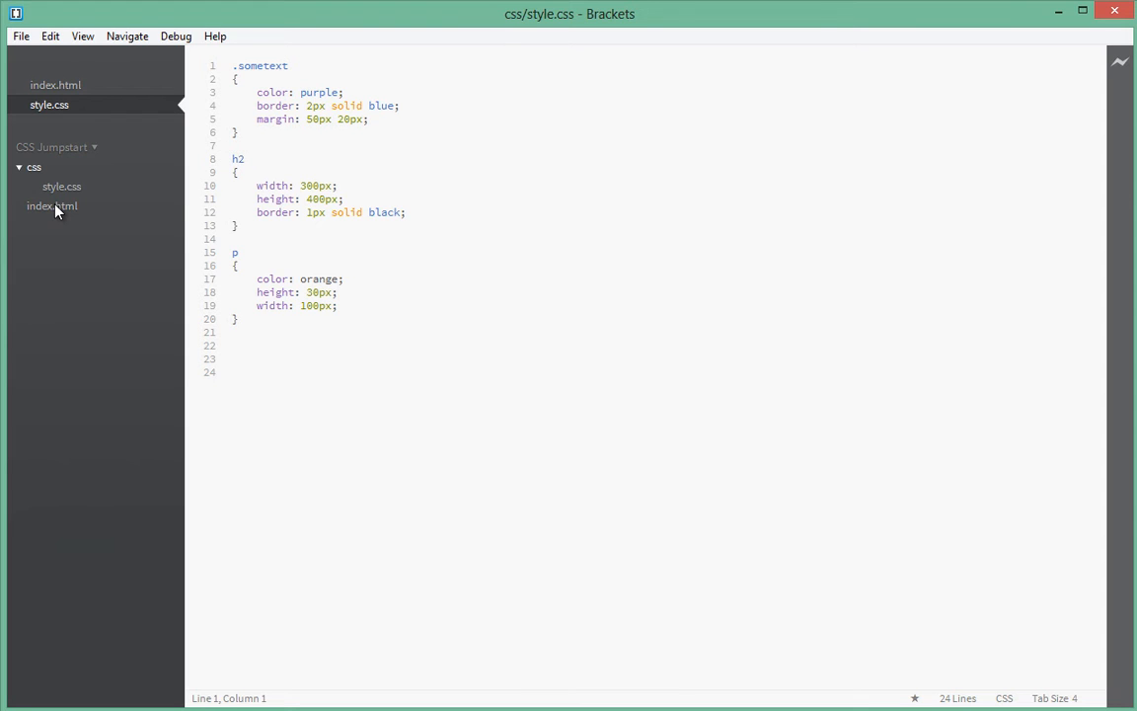
mouse_move(55, 215)
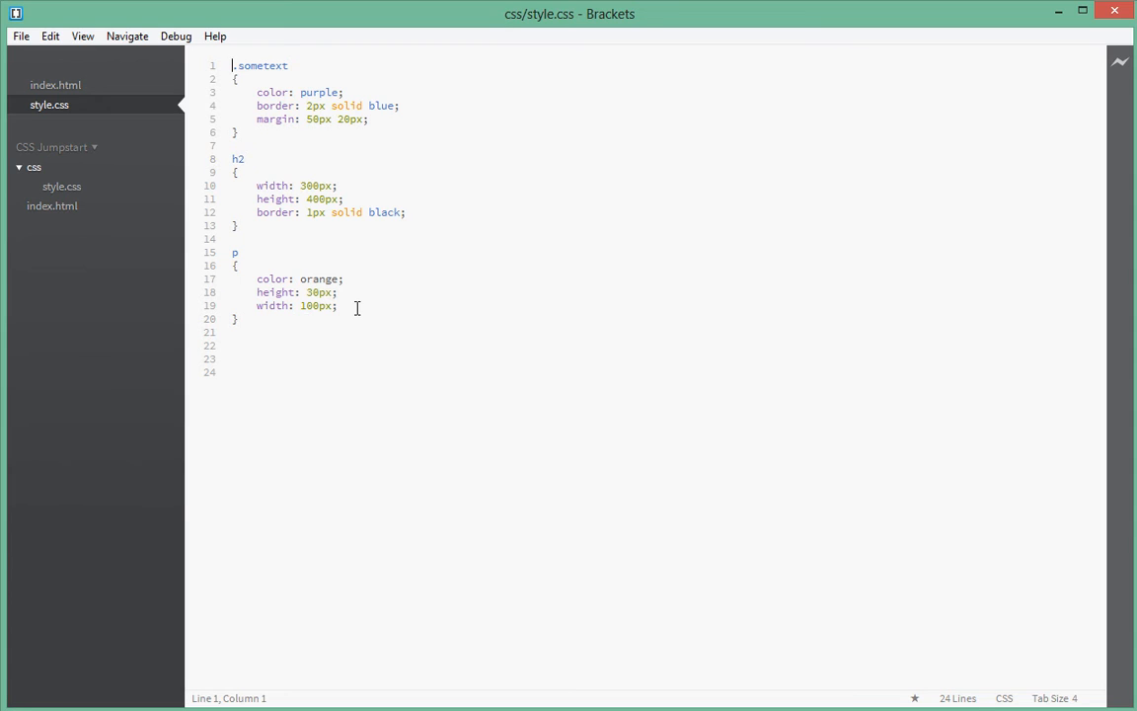
Step: Add a font-size line to the h2 rule, first 16px then changed to 20px
click(407, 211)
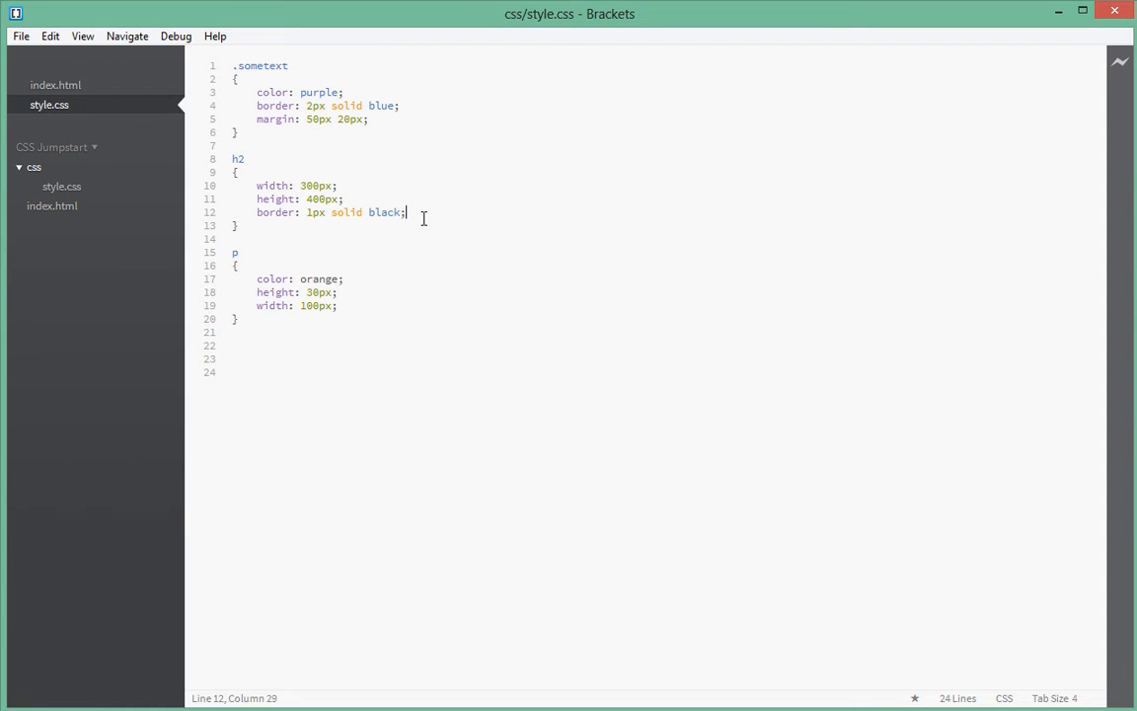
key(enter)
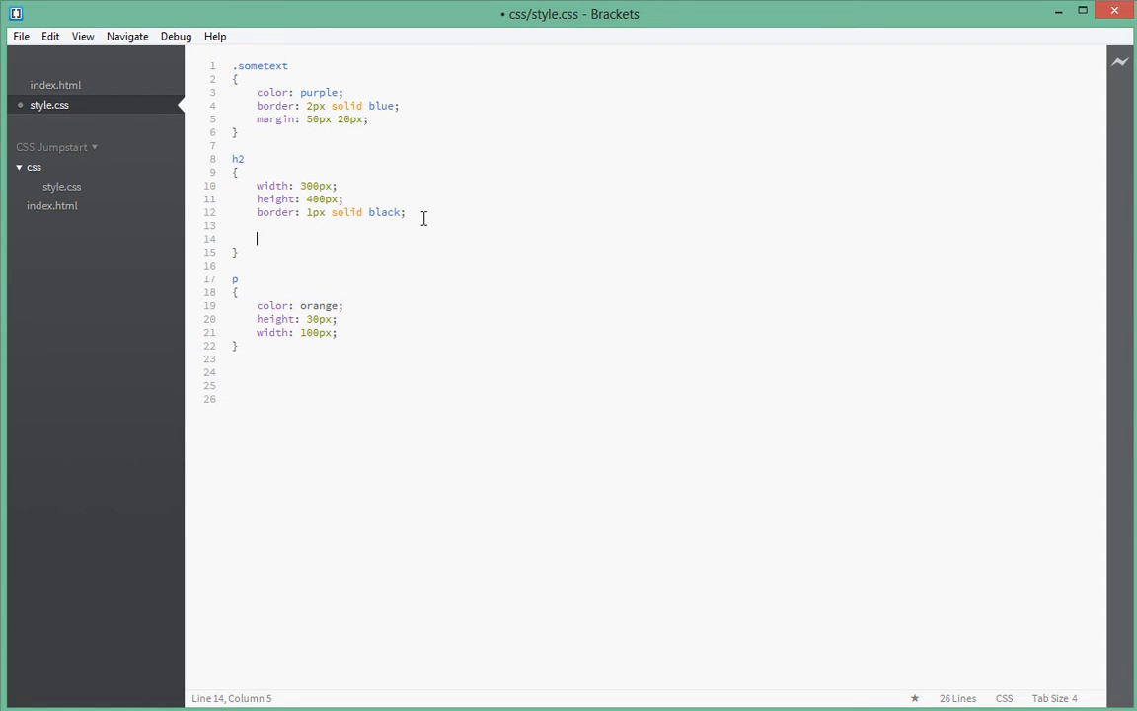
text(font-size:)
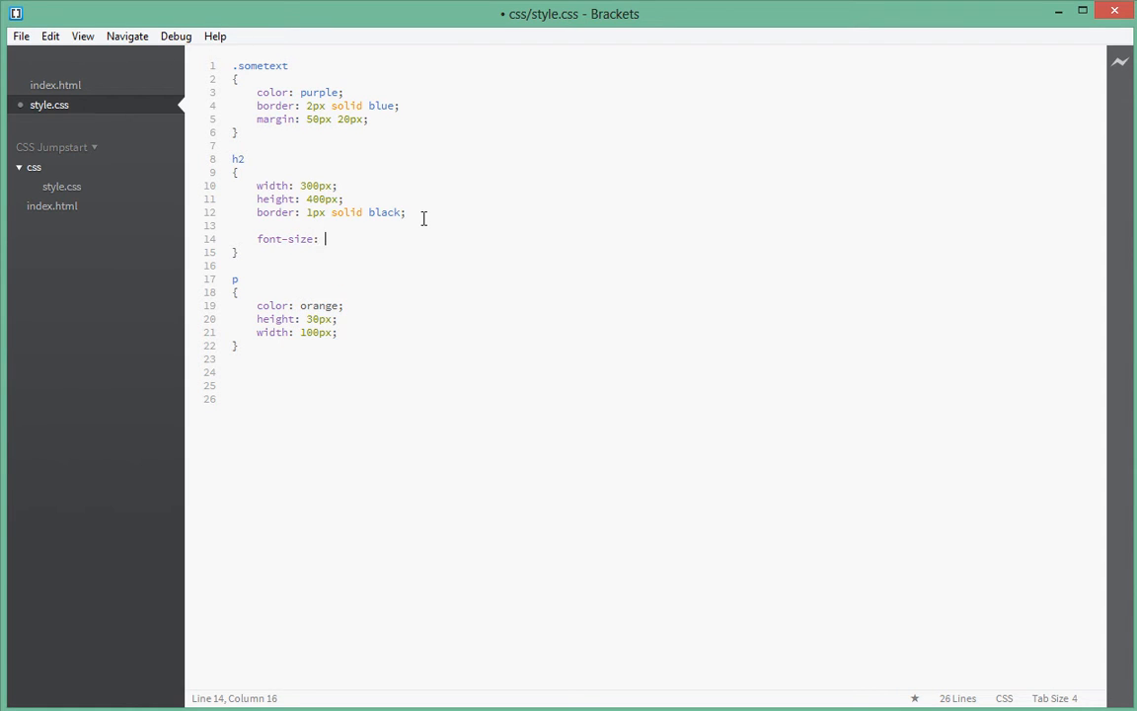
text(16px)
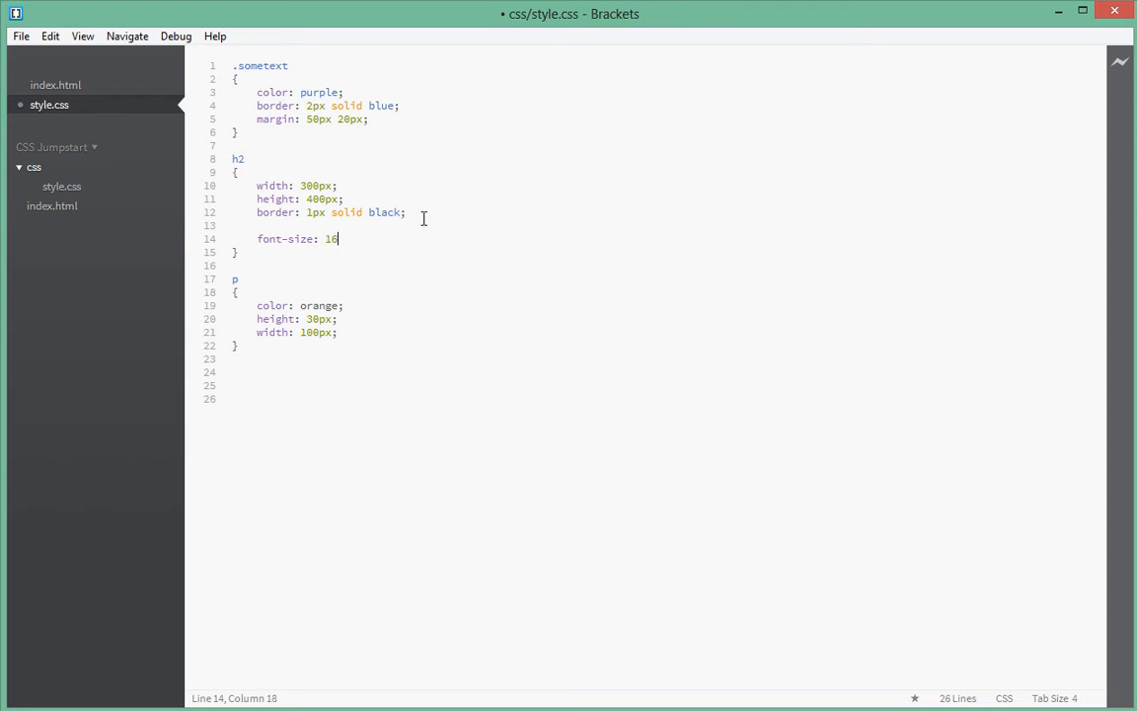
text(20)
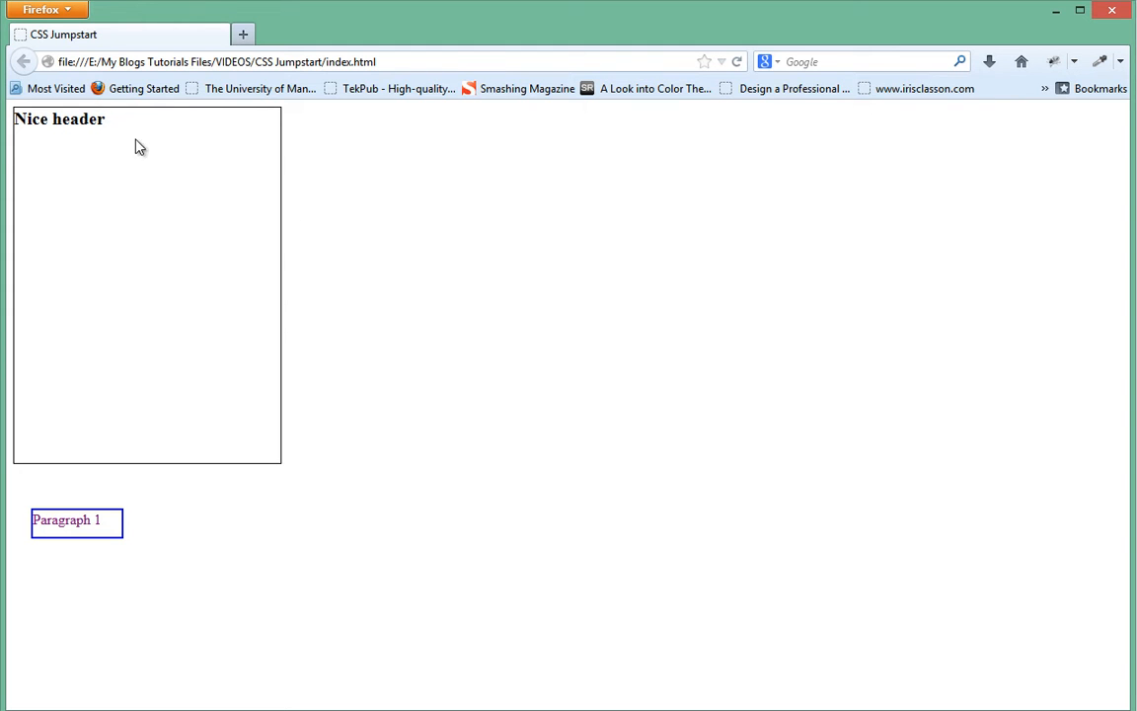
mouse_move(201, 205)
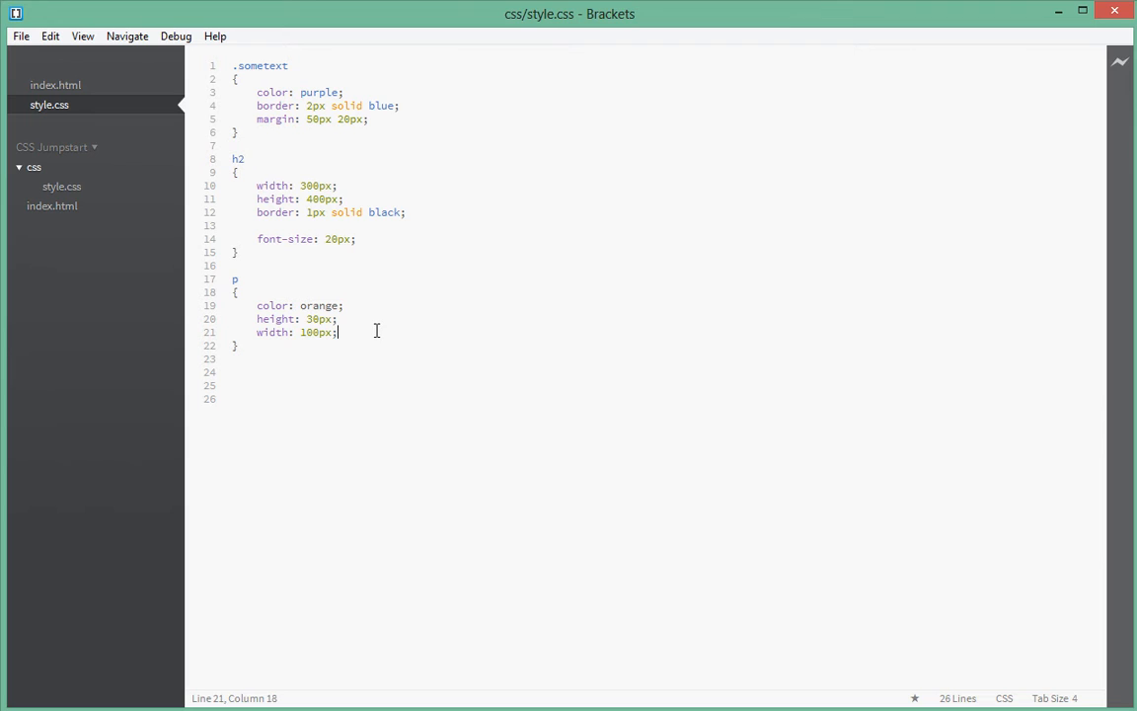
Step: Add font-size: 40px to the p rule, then change the value to 26px
text(h)
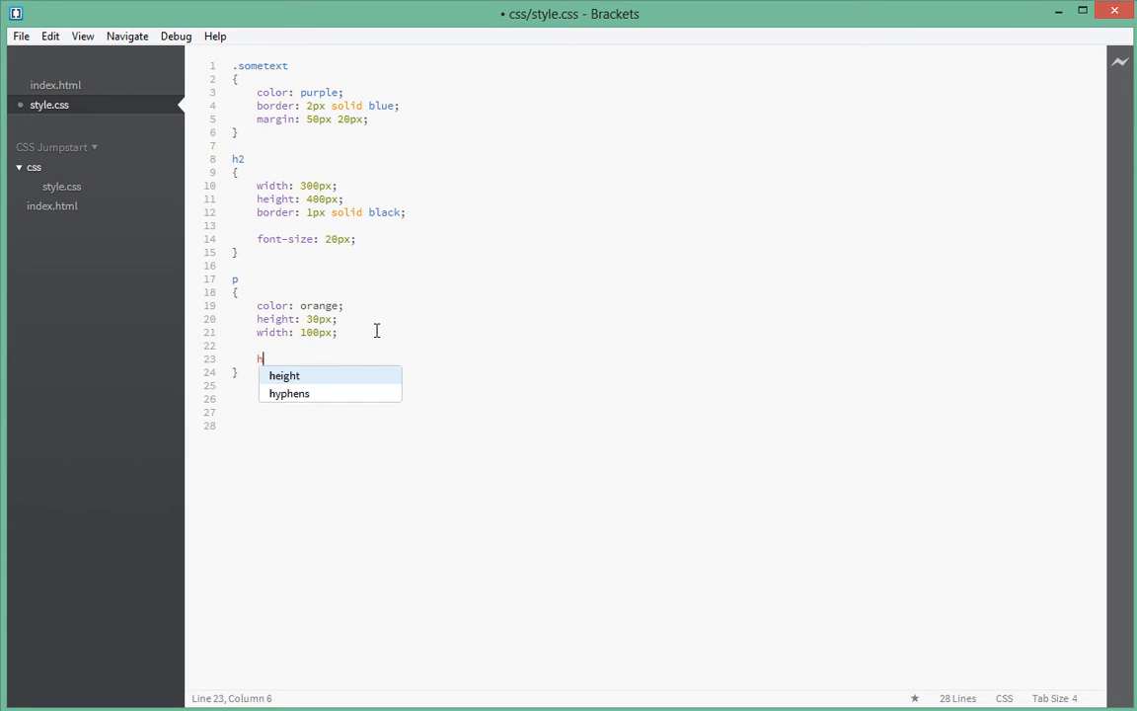
text(font-size: 40px;)
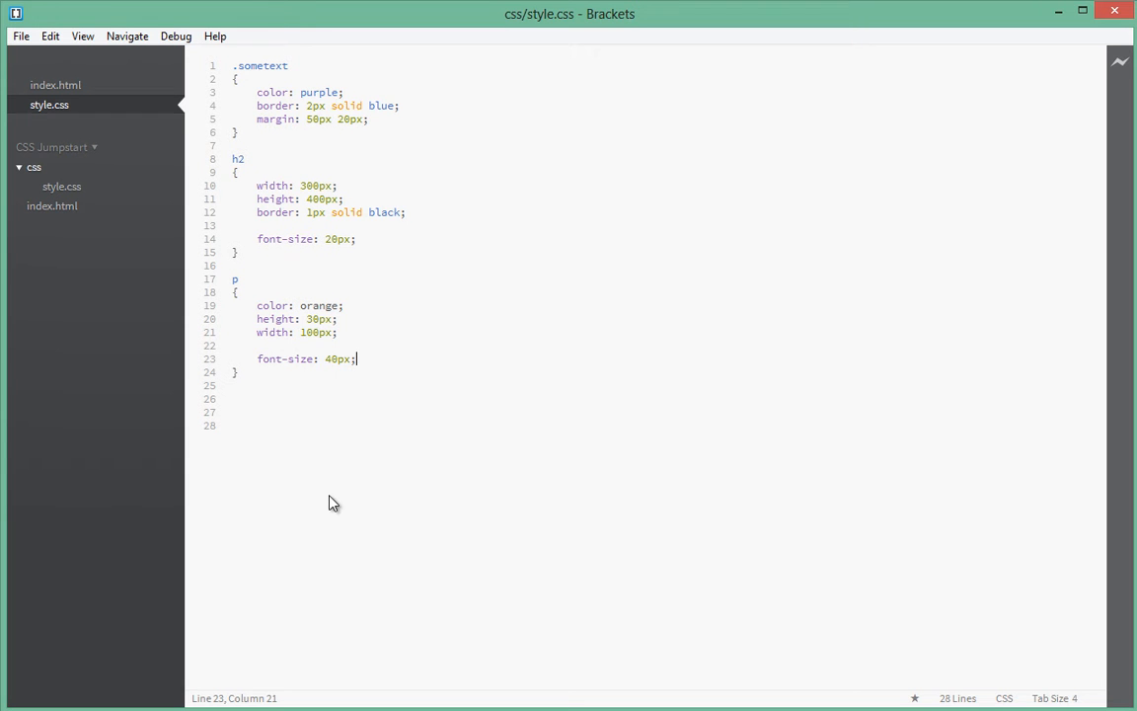
double_click(332, 360)
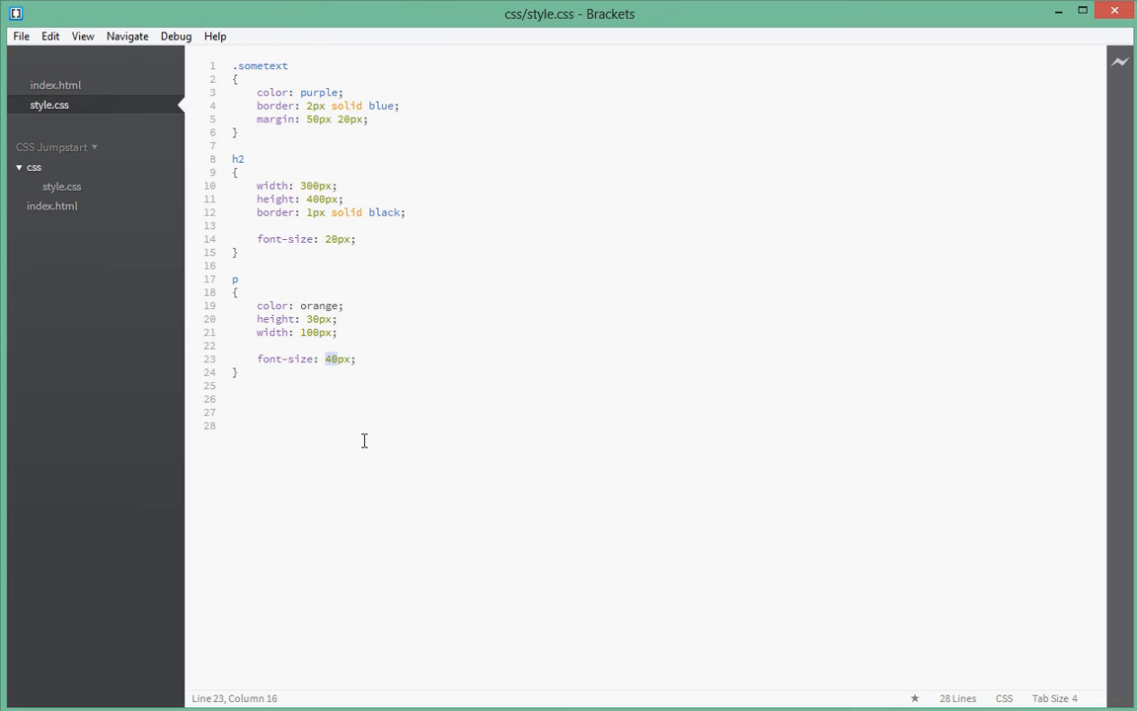
text(26)
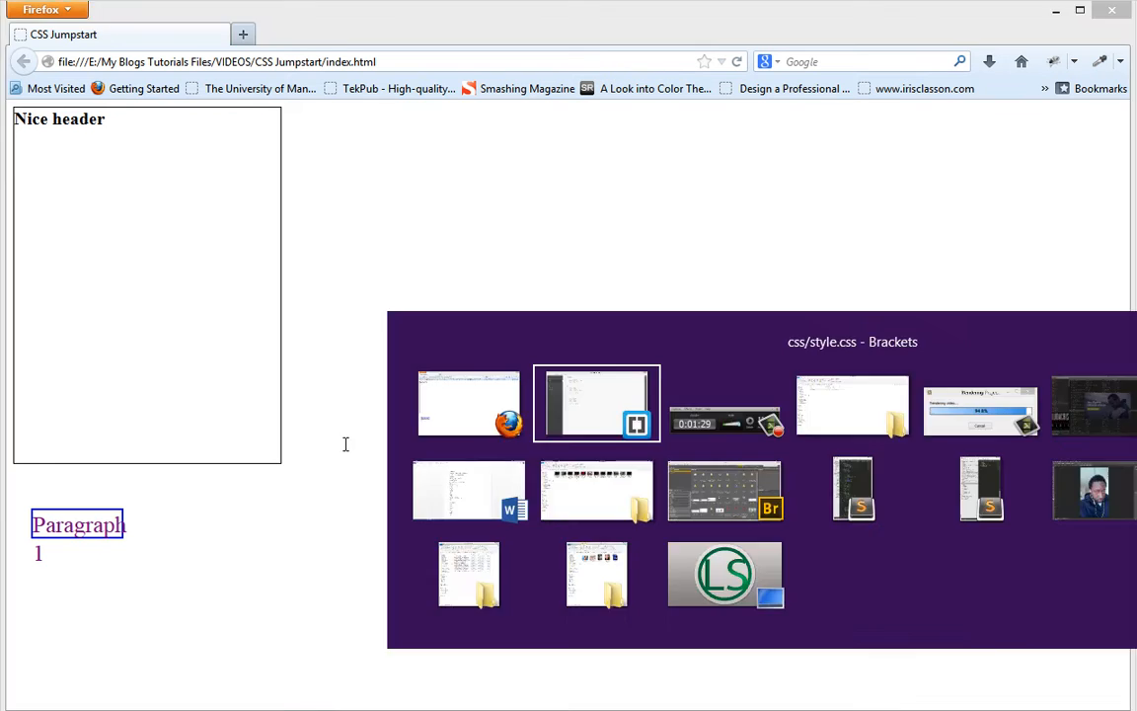
Step: Preview the enlarged Paragraph 1 in Firefox and return to Brackets
click(596, 403)
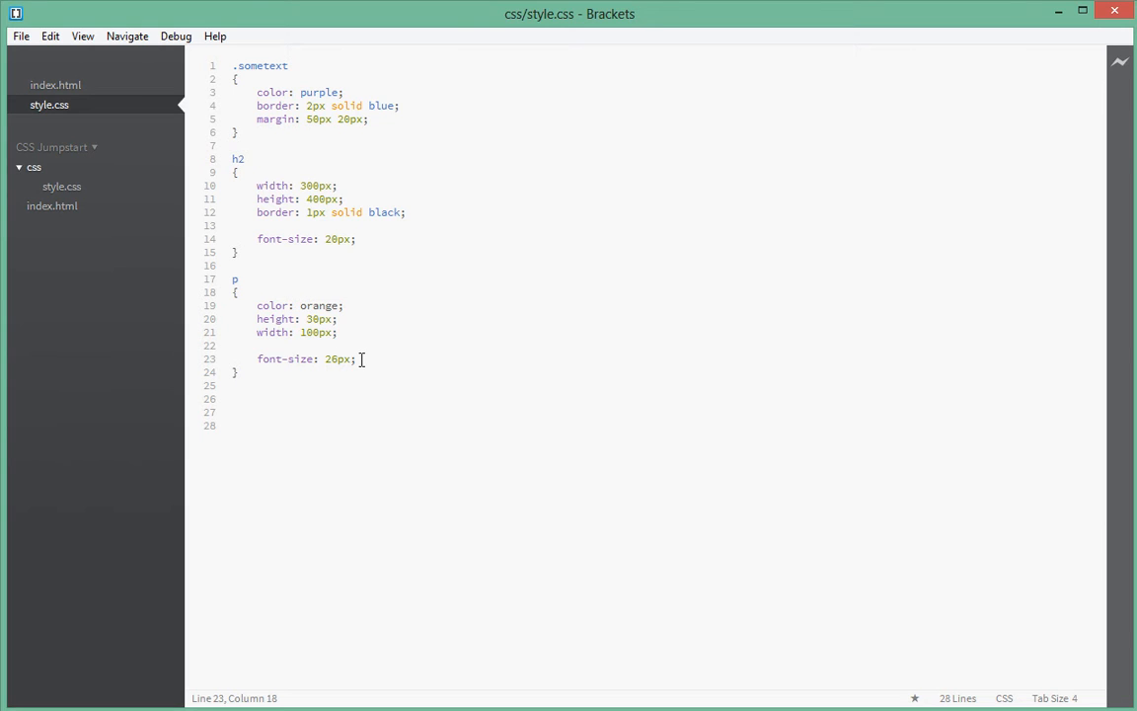
mouse_move(395, 387)
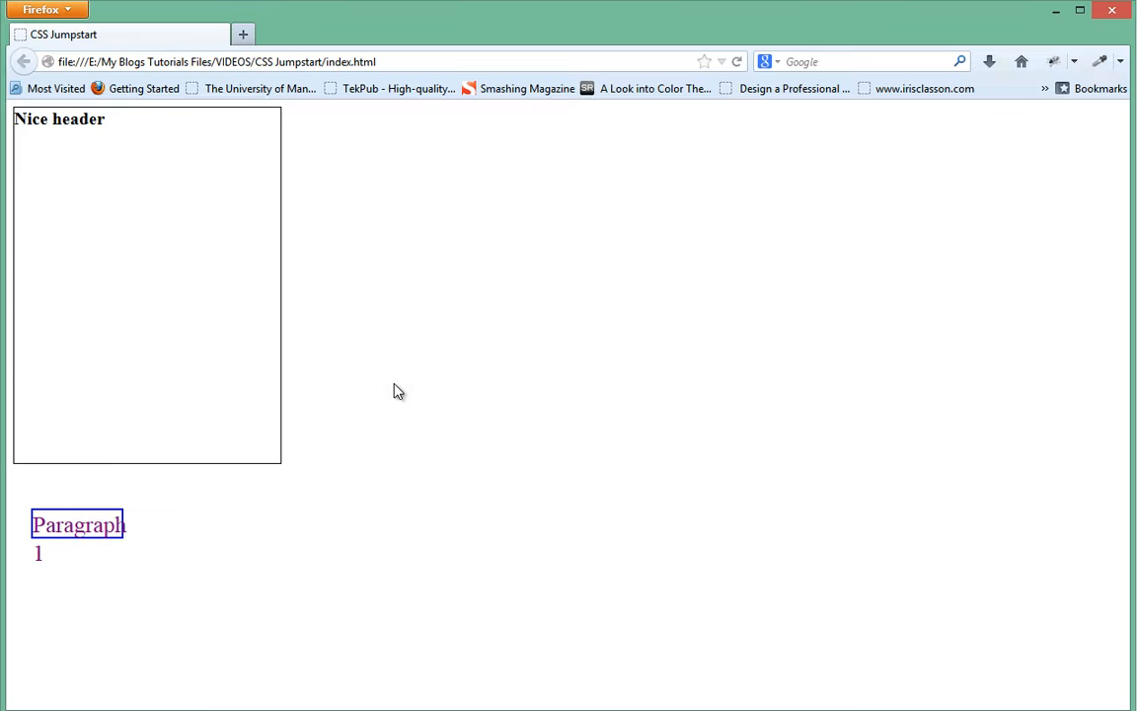
key(alt+tab)
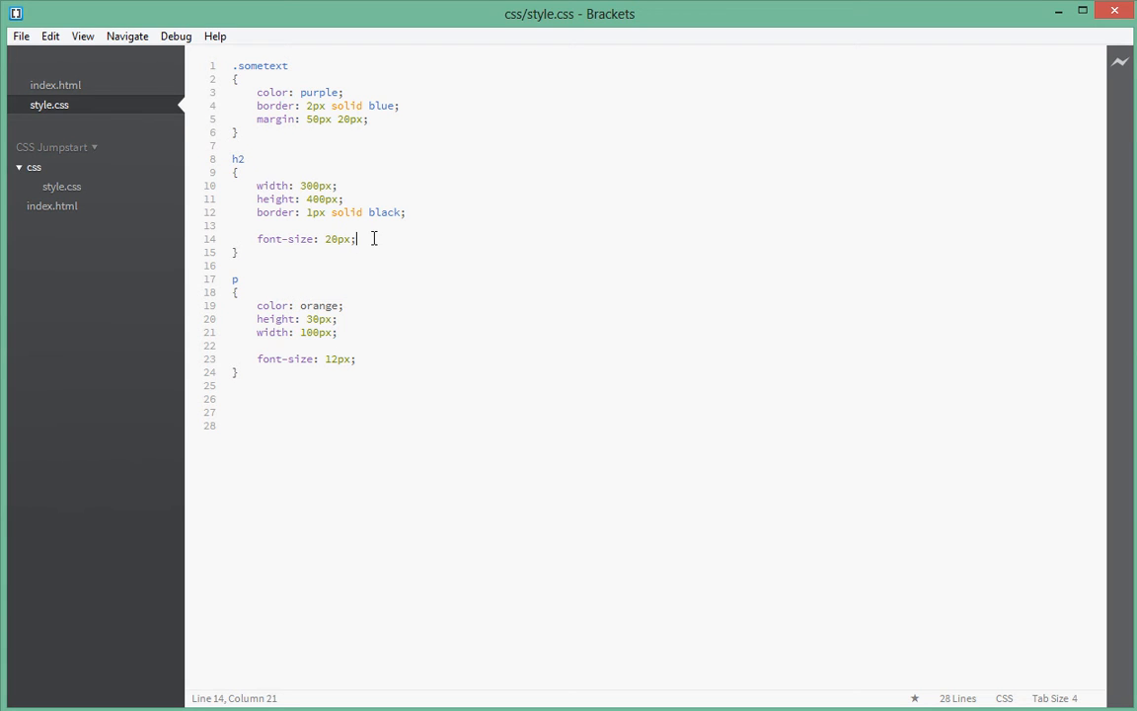
Step: Add font-weight: 200; to the h2 rule using the code hints
text(f)
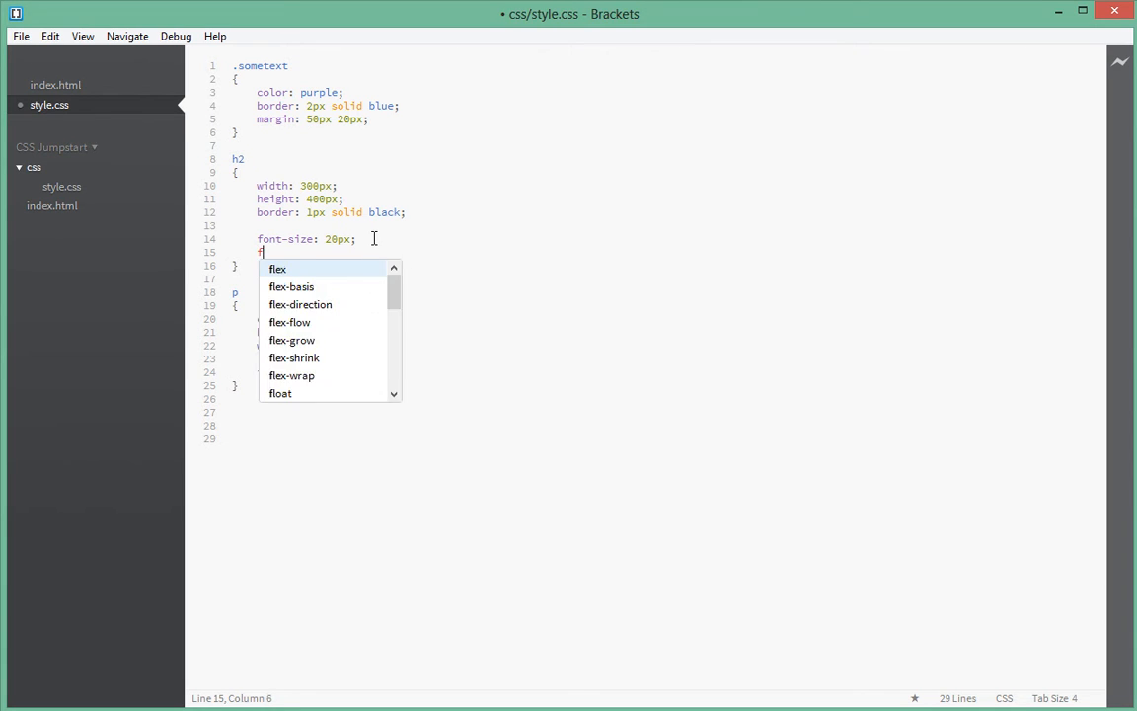
text(font-weight:)
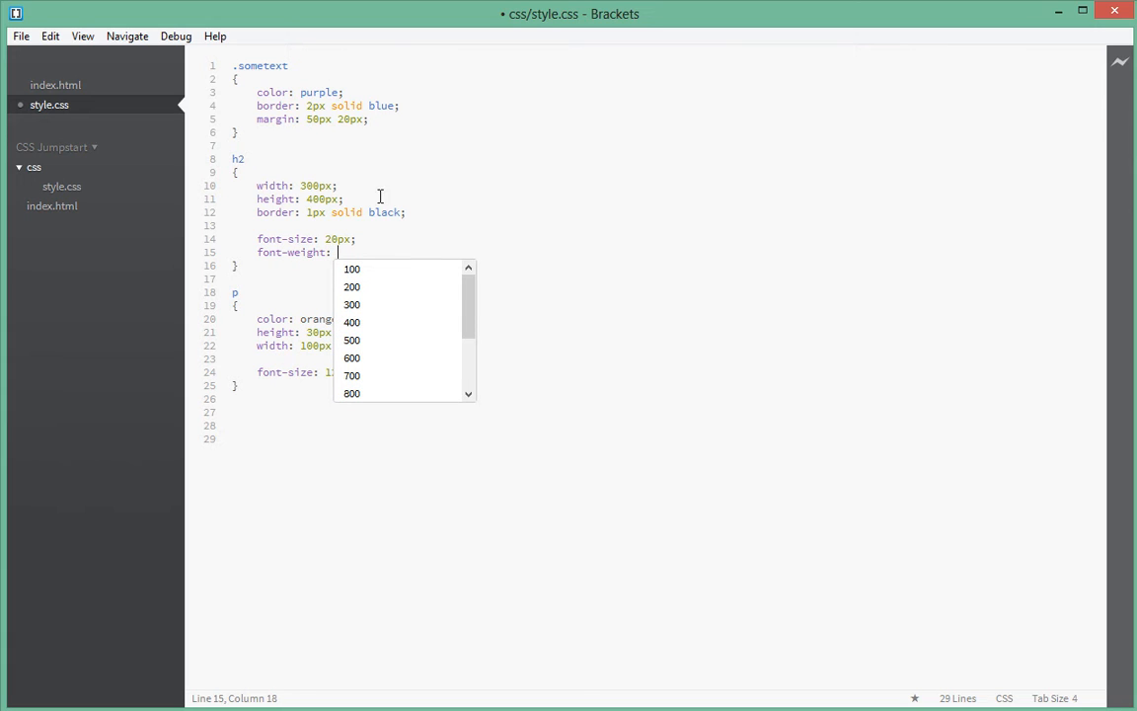
scroll(down, 3)
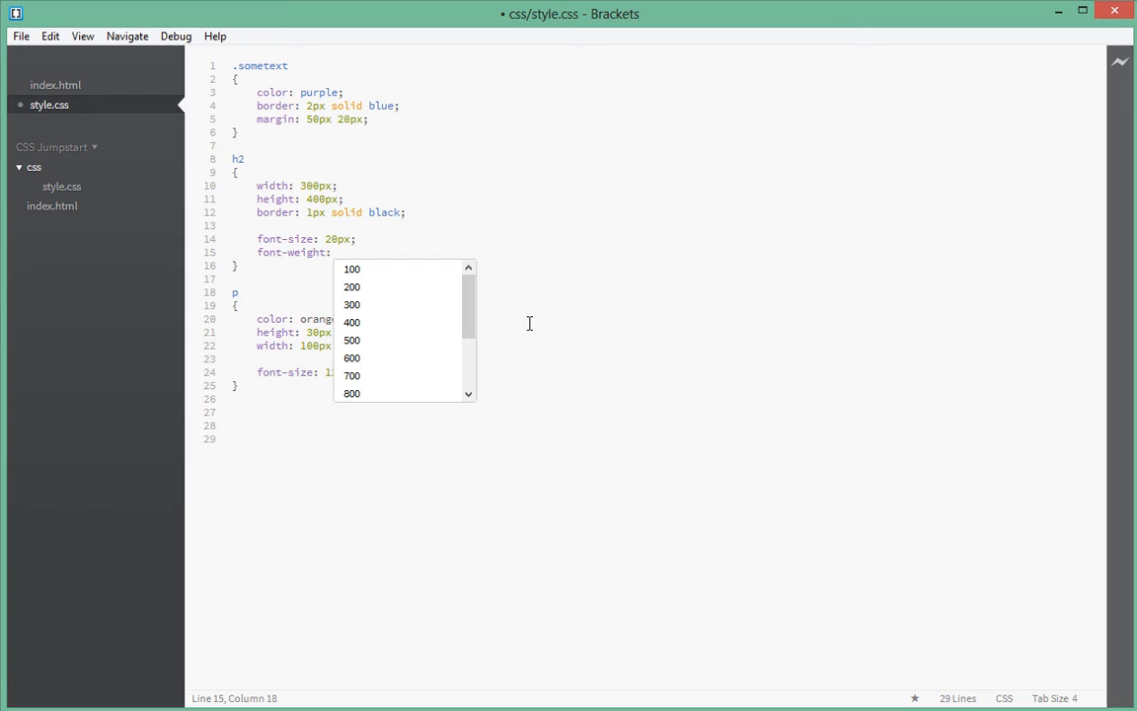
scroll(down, 3)
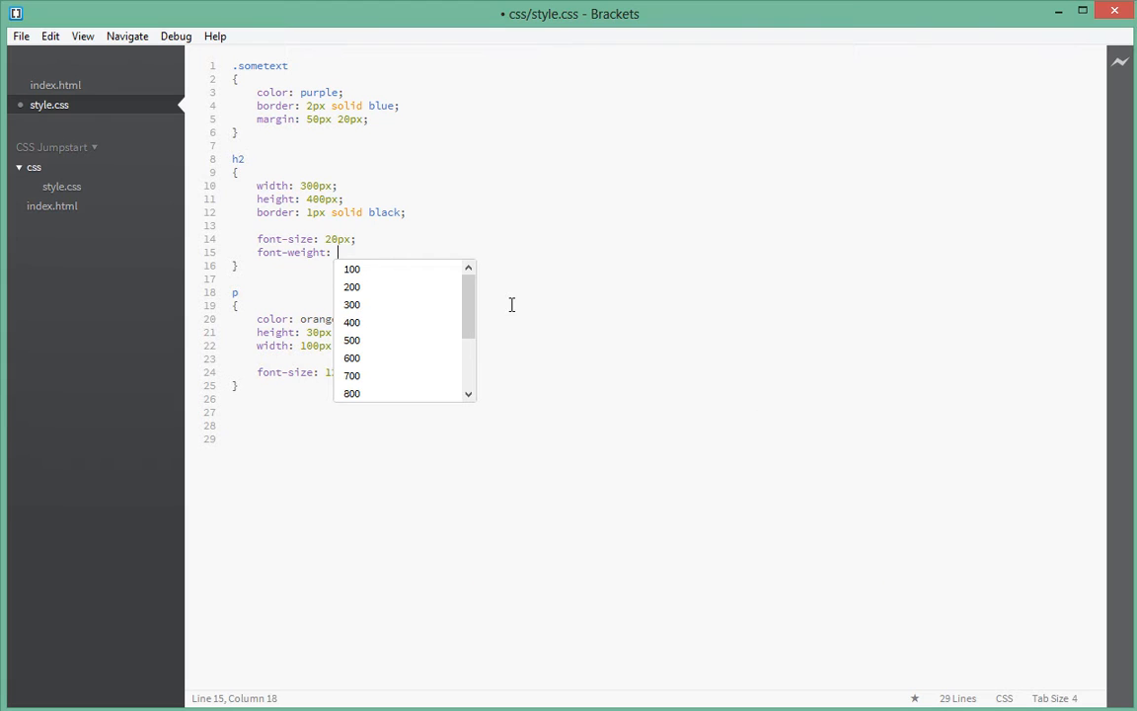
mouse_move(451, 316)
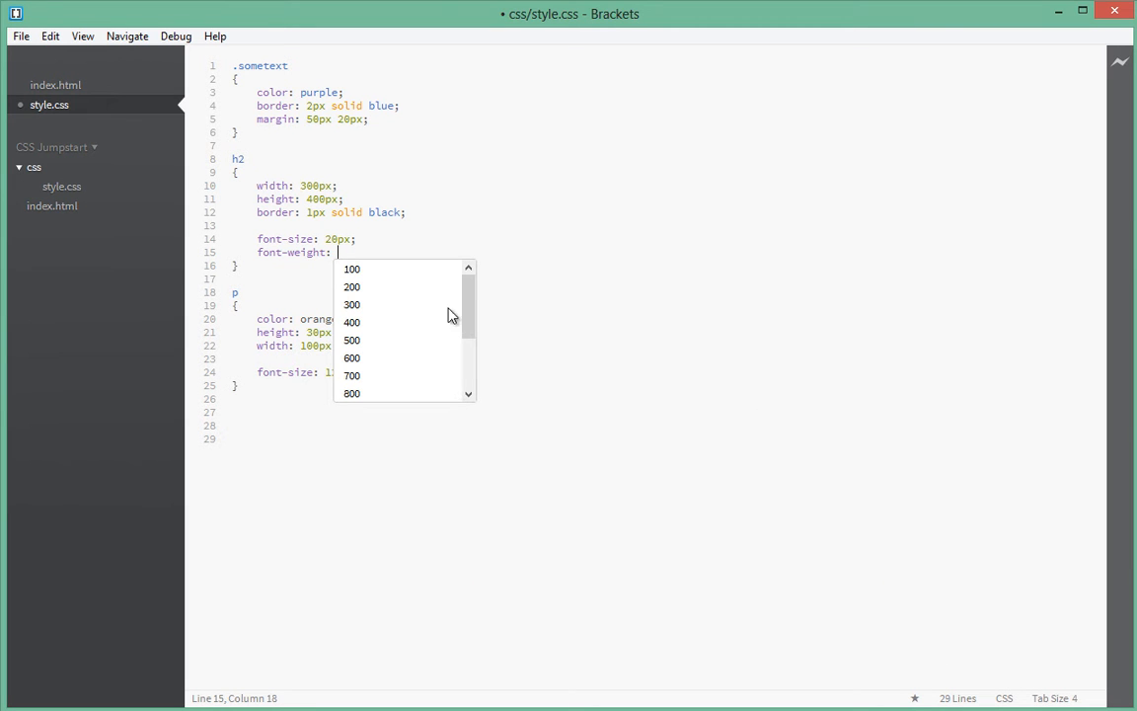
mouse_move(366, 323)
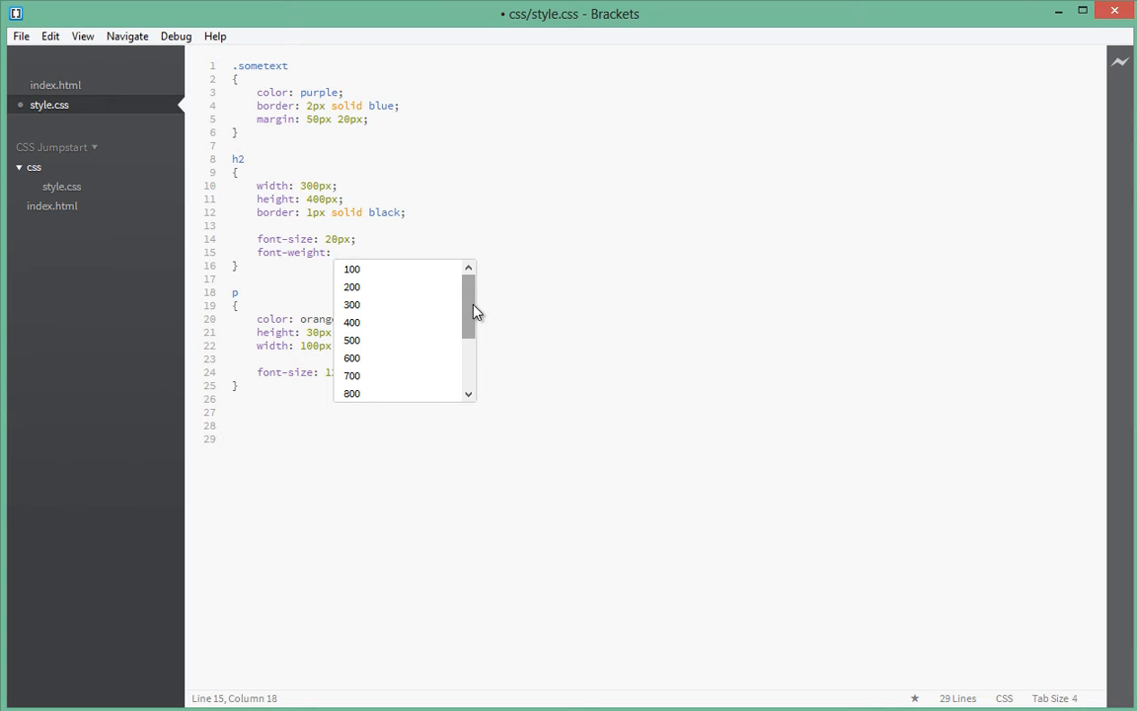
mouse_move(471, 314)
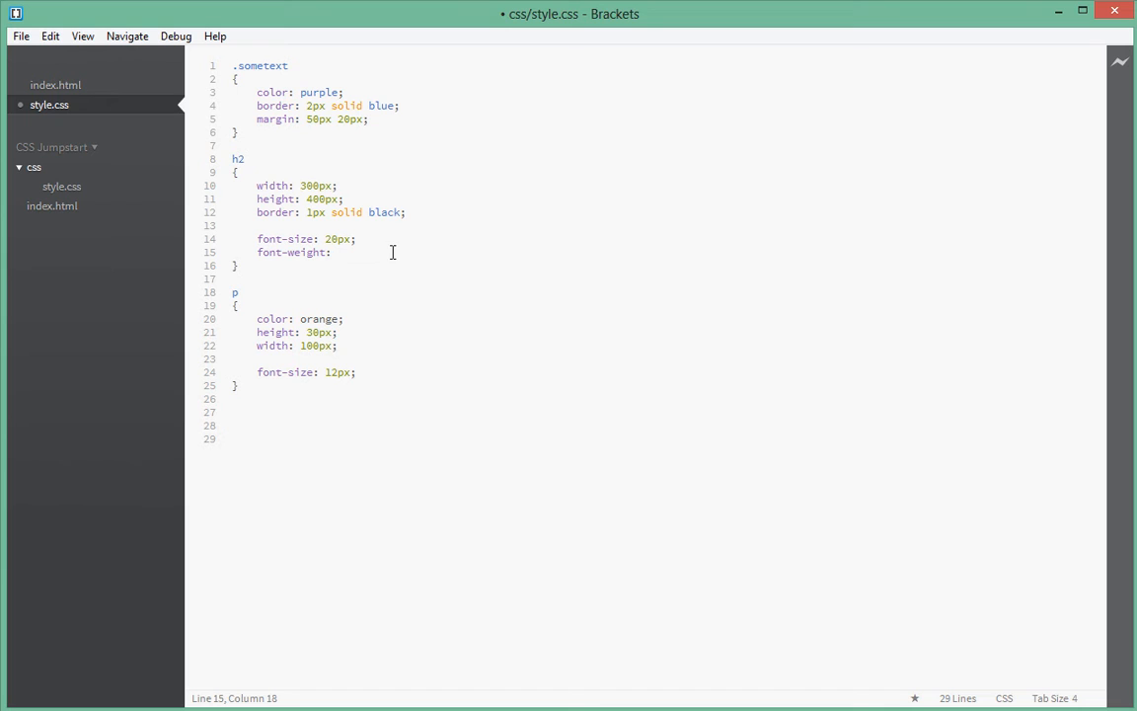
text(200;)
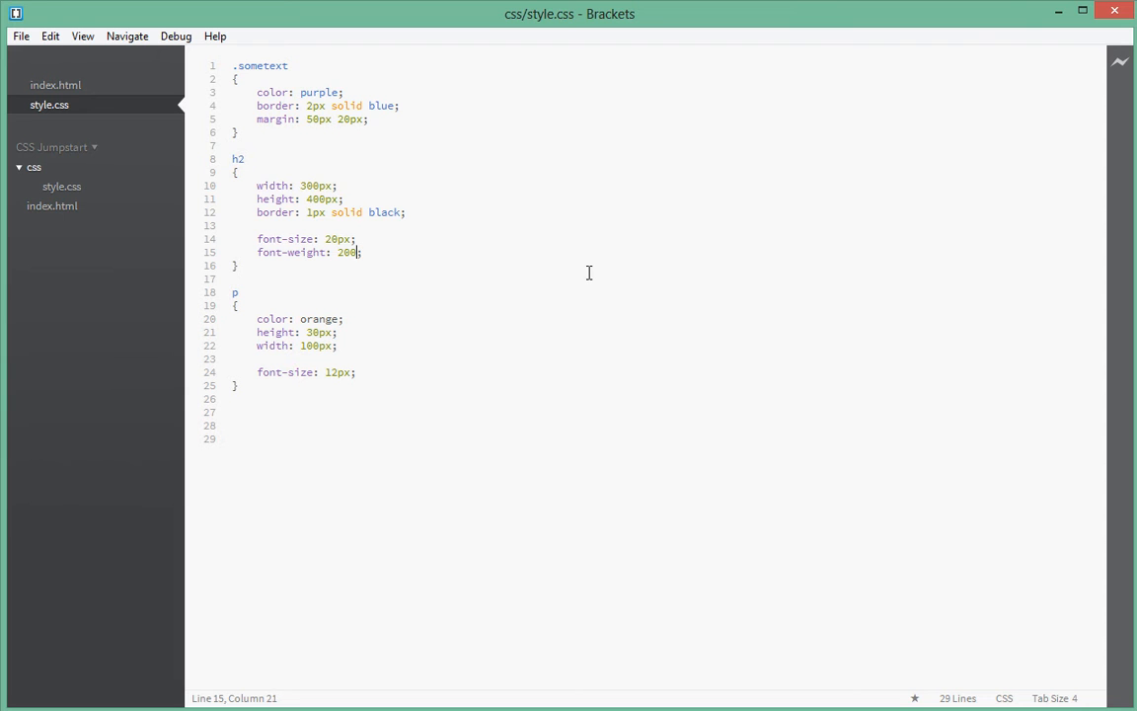
key(Backspace)
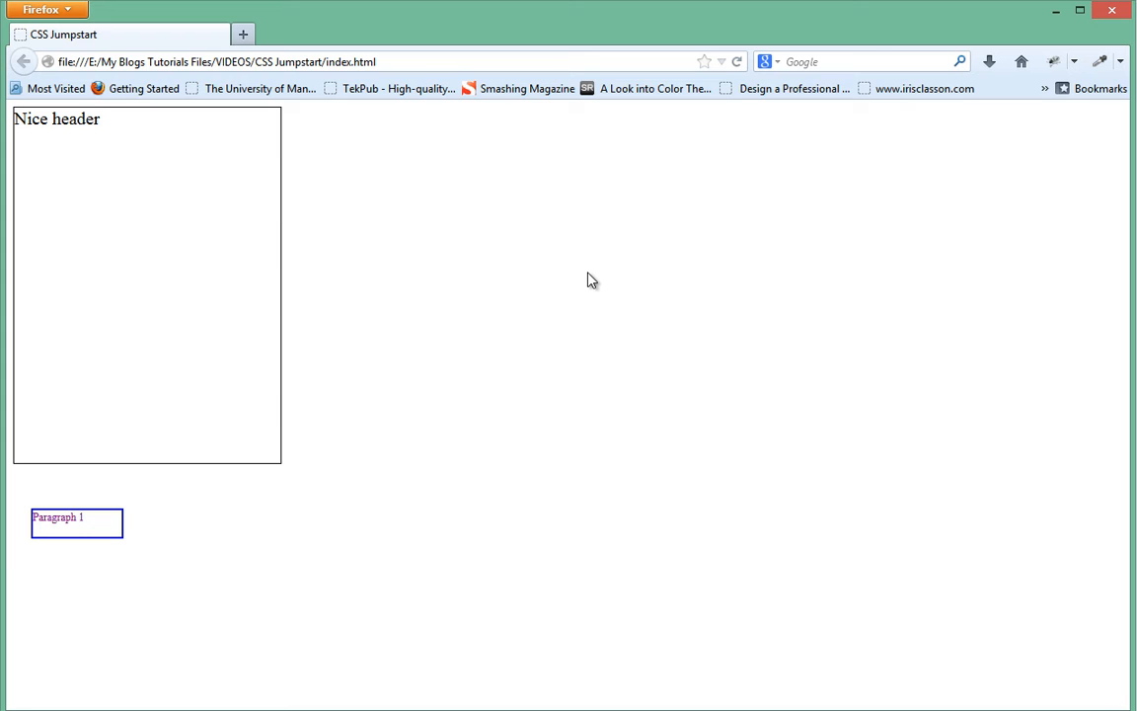
mouse_move(539, 231)
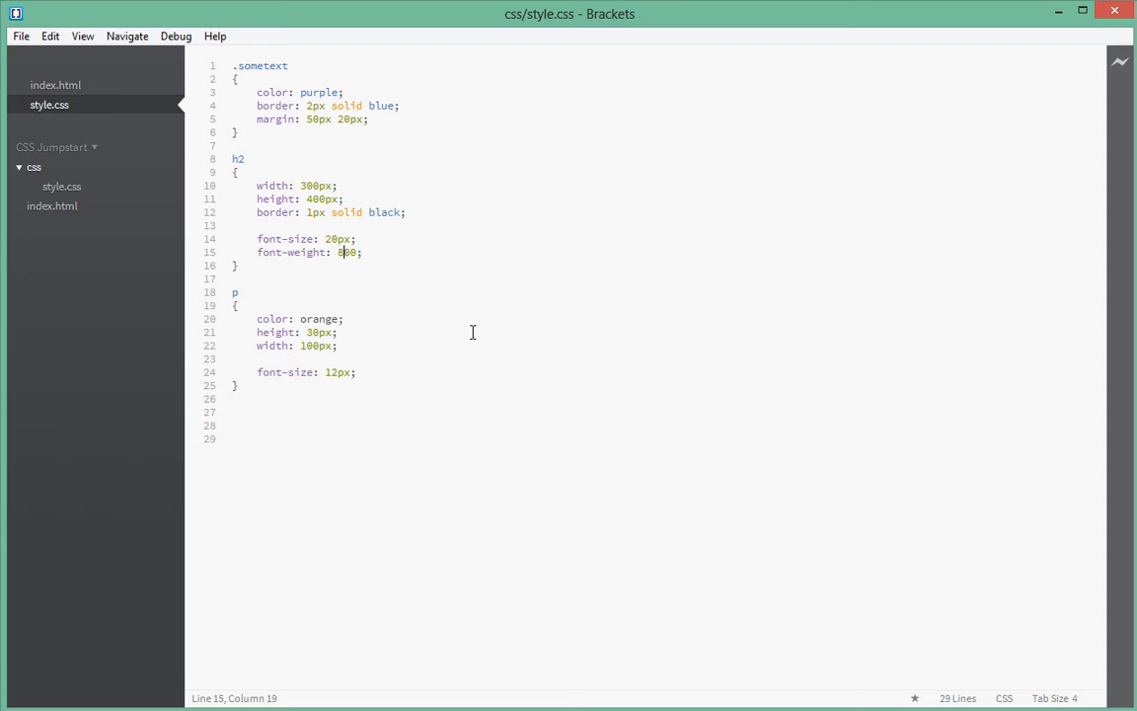
mouse_move(466, 600)
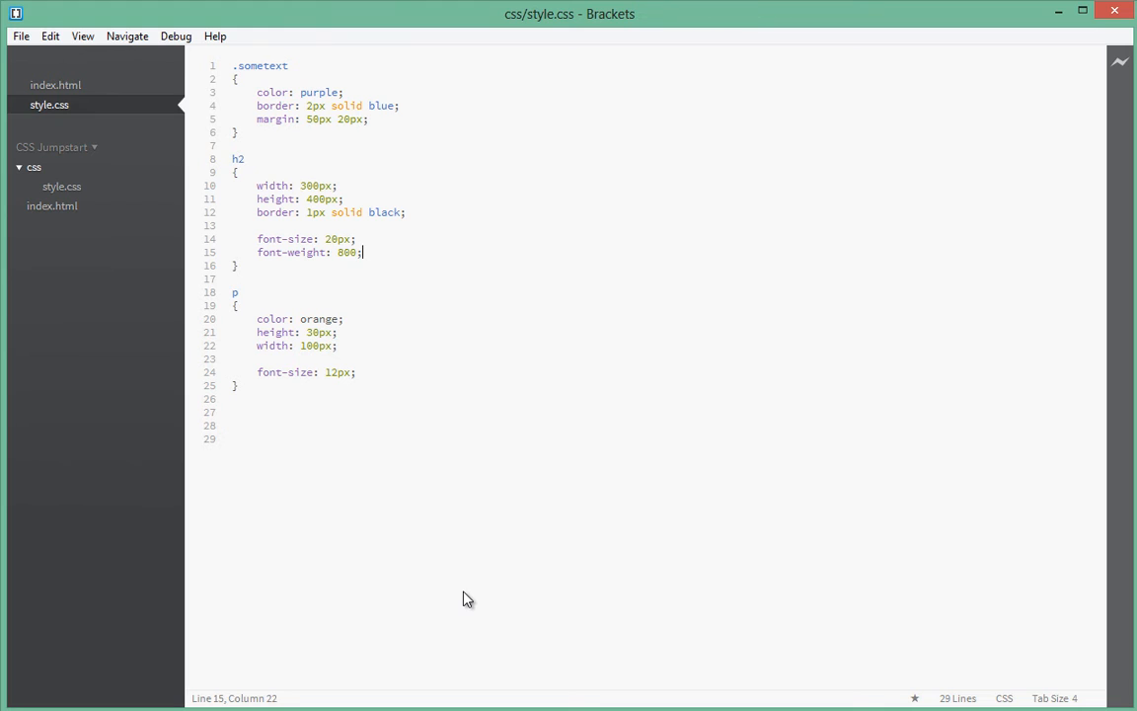
Step: Set the h2 font-style value to normal, then to oblique
text(font-style:)
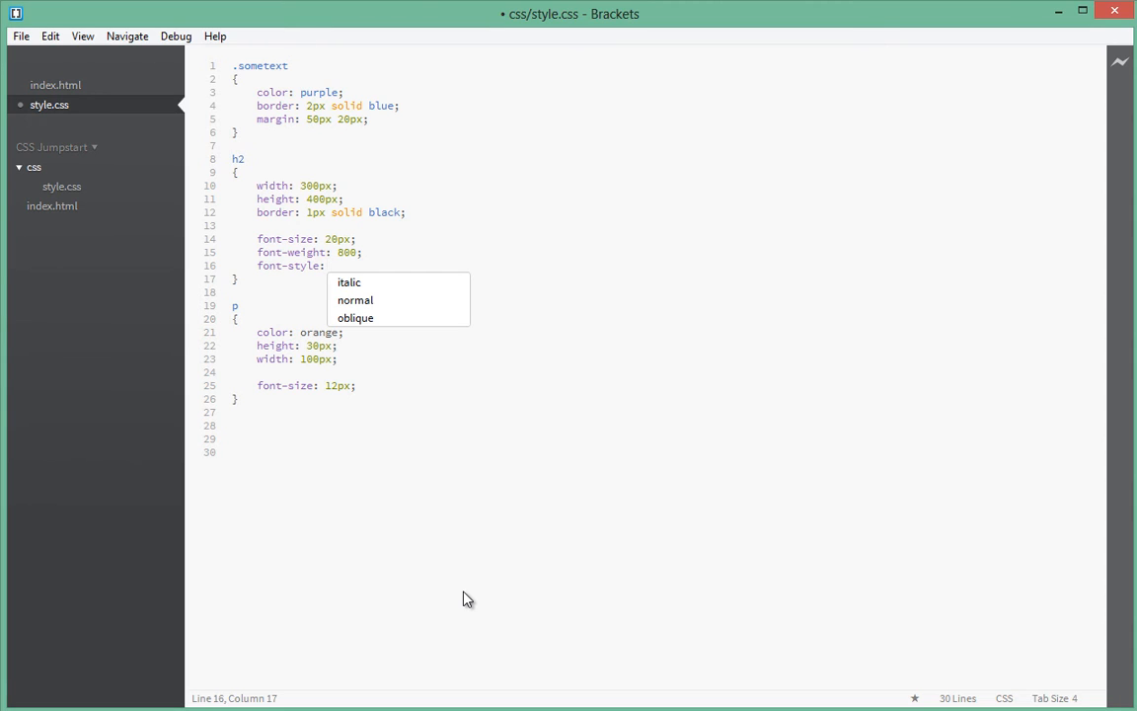
click(348, 282)
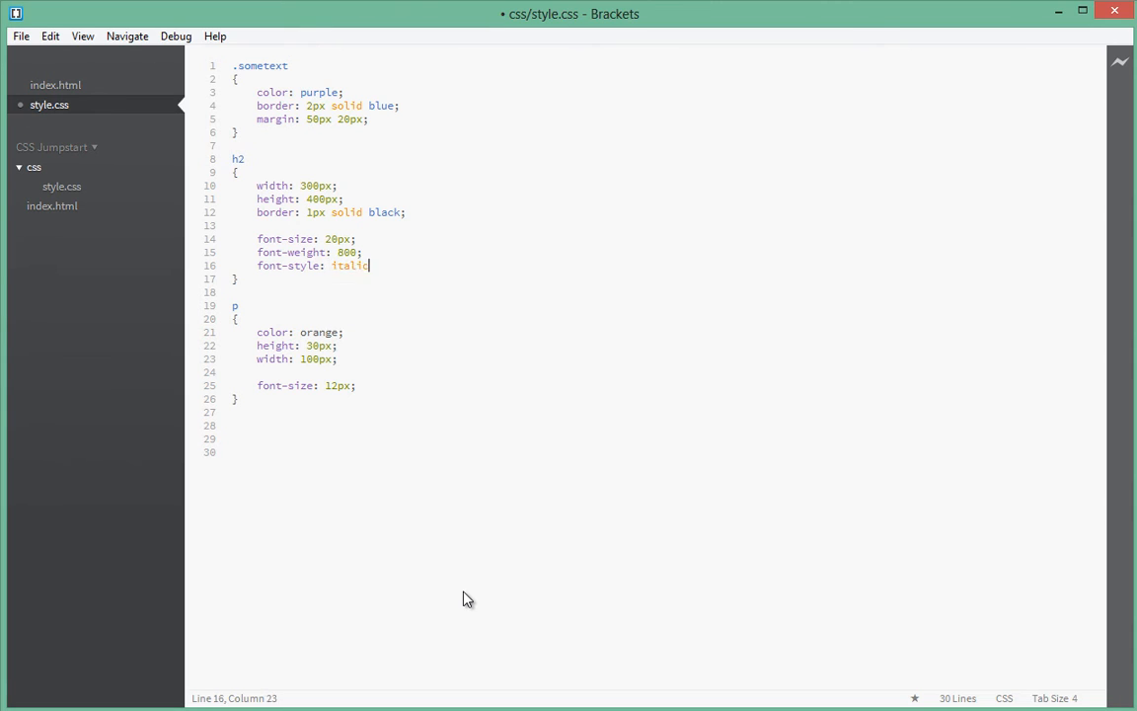
text(;)
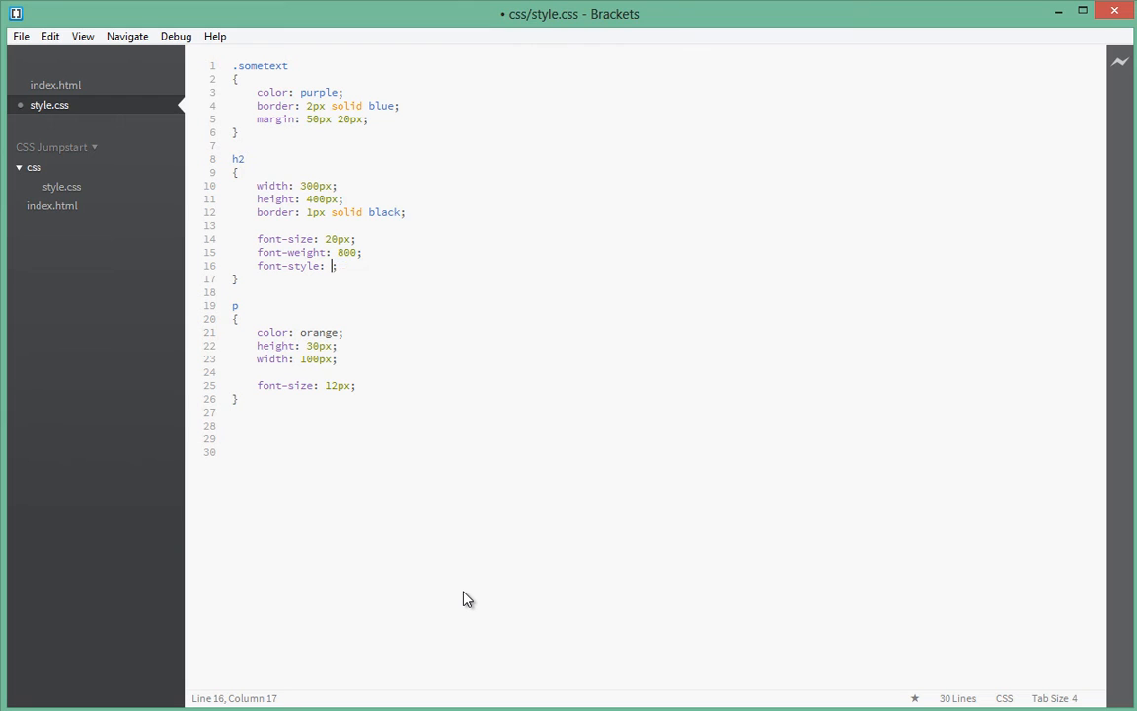
text(normal)
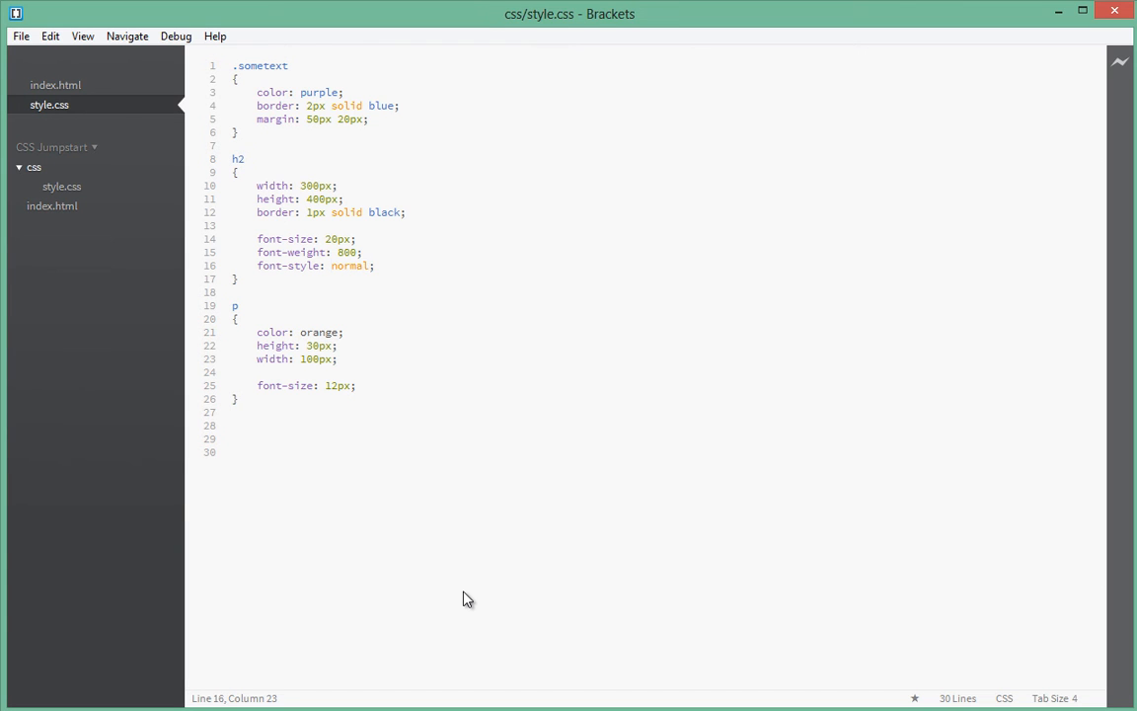
text(oblique)
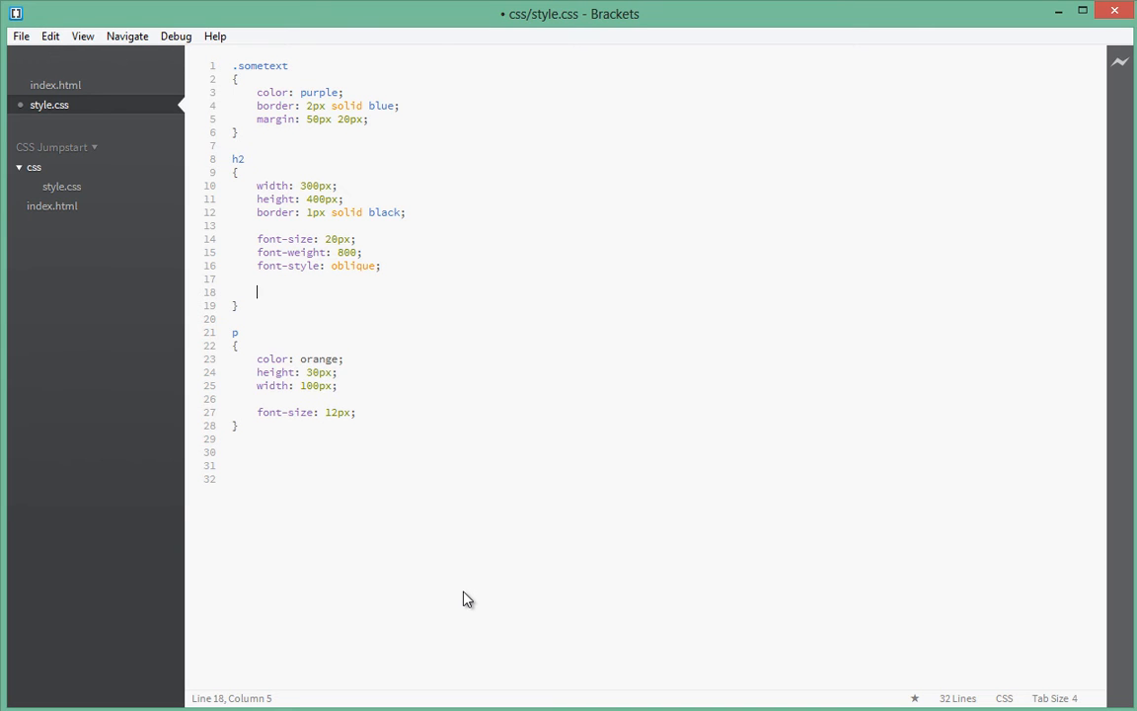
Step: Add a font-family property to the h2 rule from the code hints
text(font-)
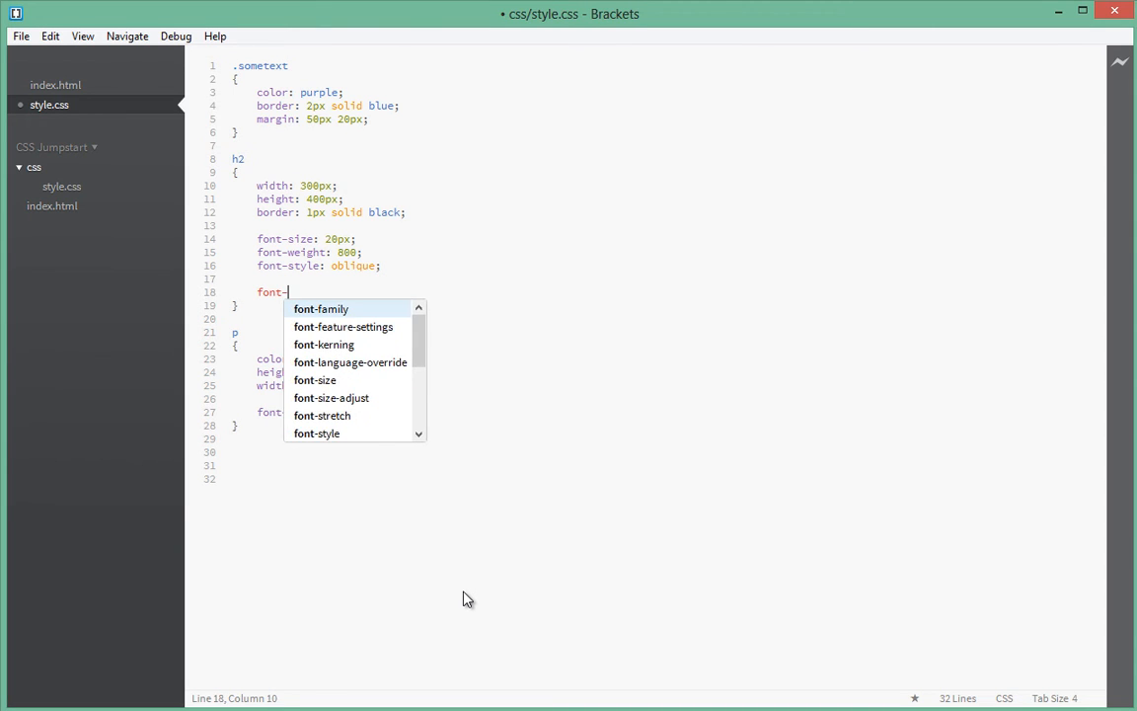
click(320, 308)
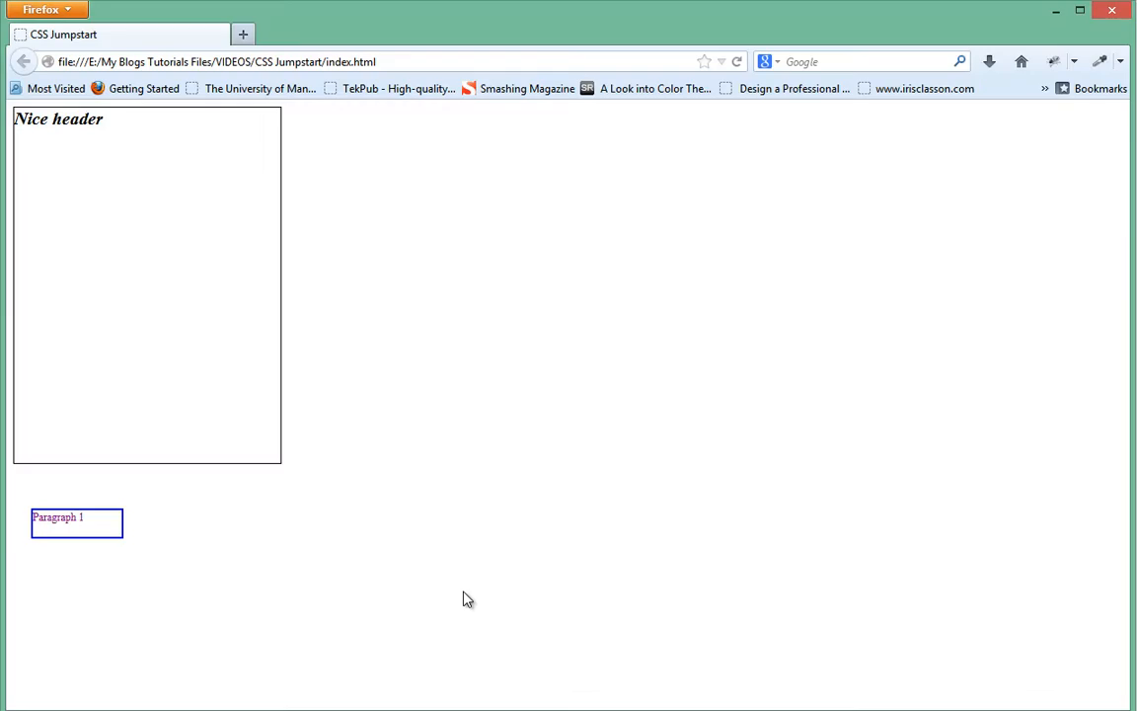
mouse_move(428, 480)
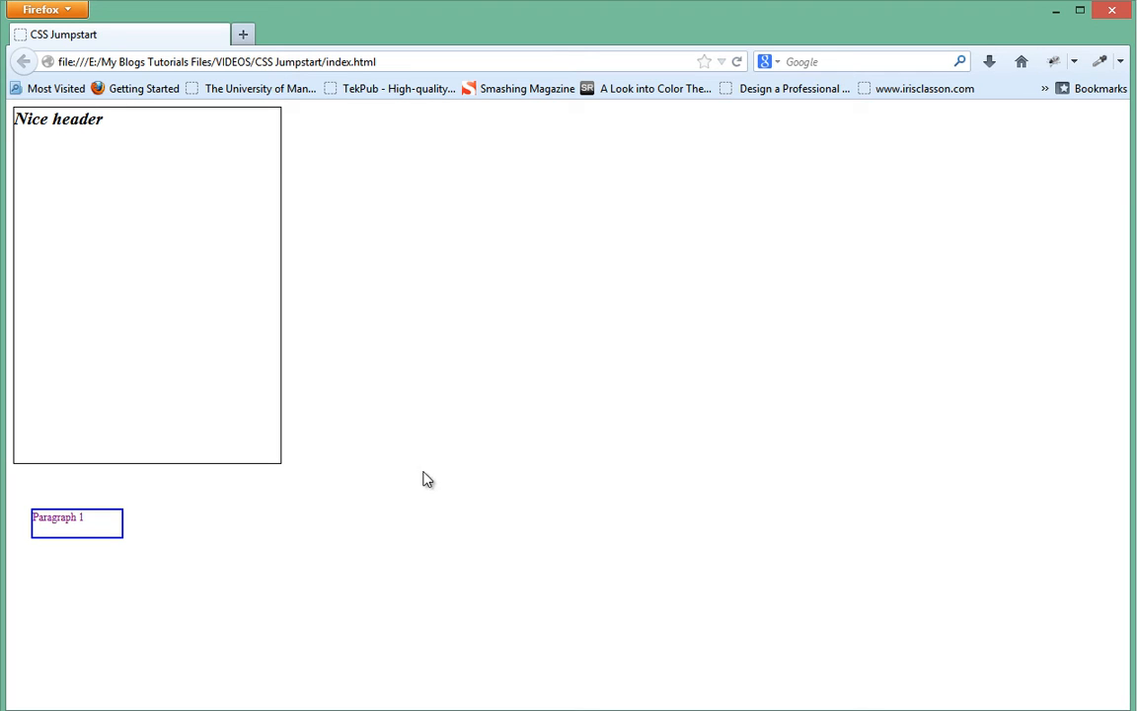
mouse_move(386, 237)
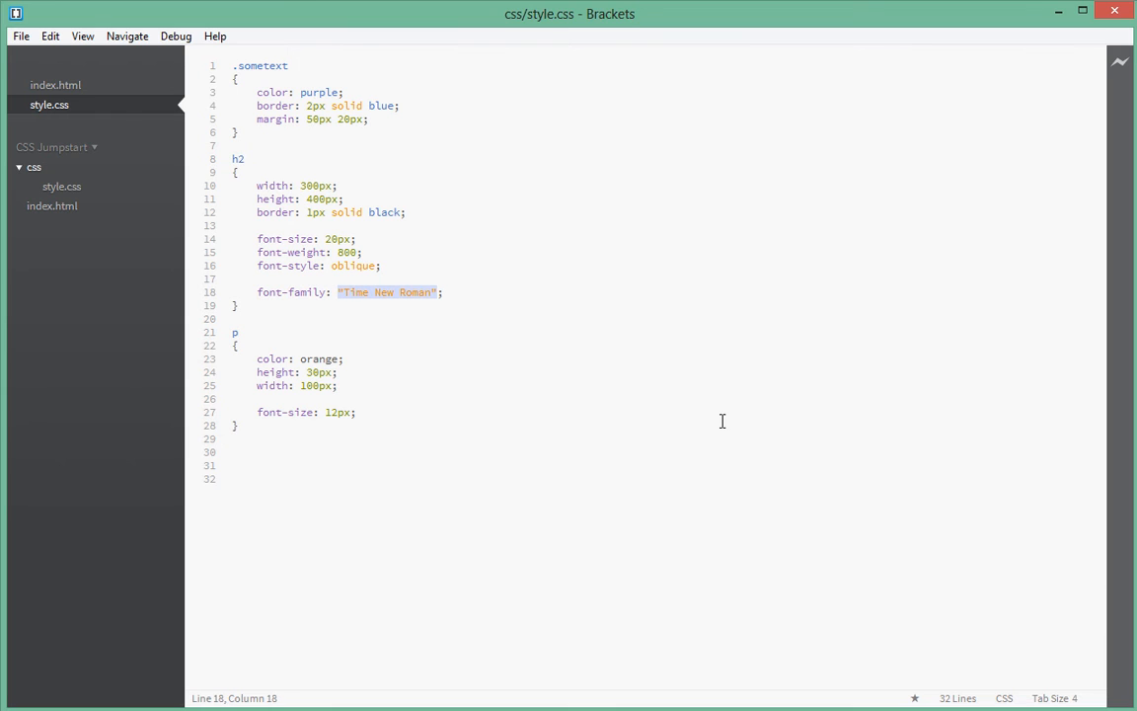
Step: Replace the h2 font-family with Serif, then Arial, previewing each in Firefox
key(Delete)
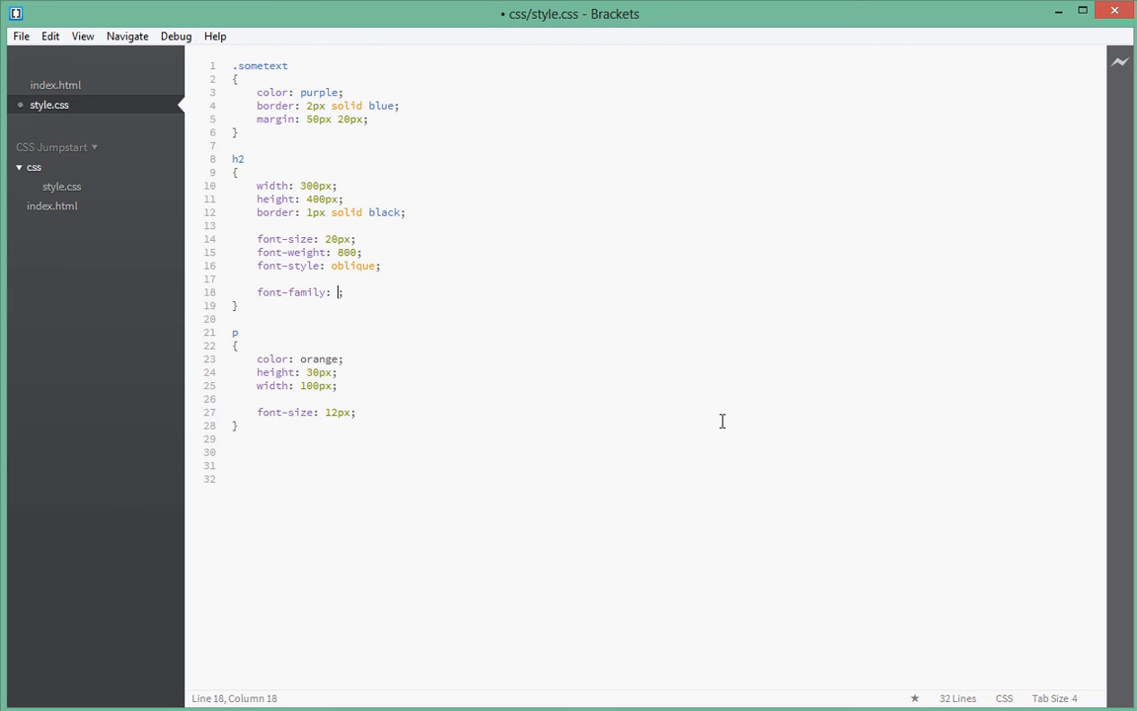
text(Serif)
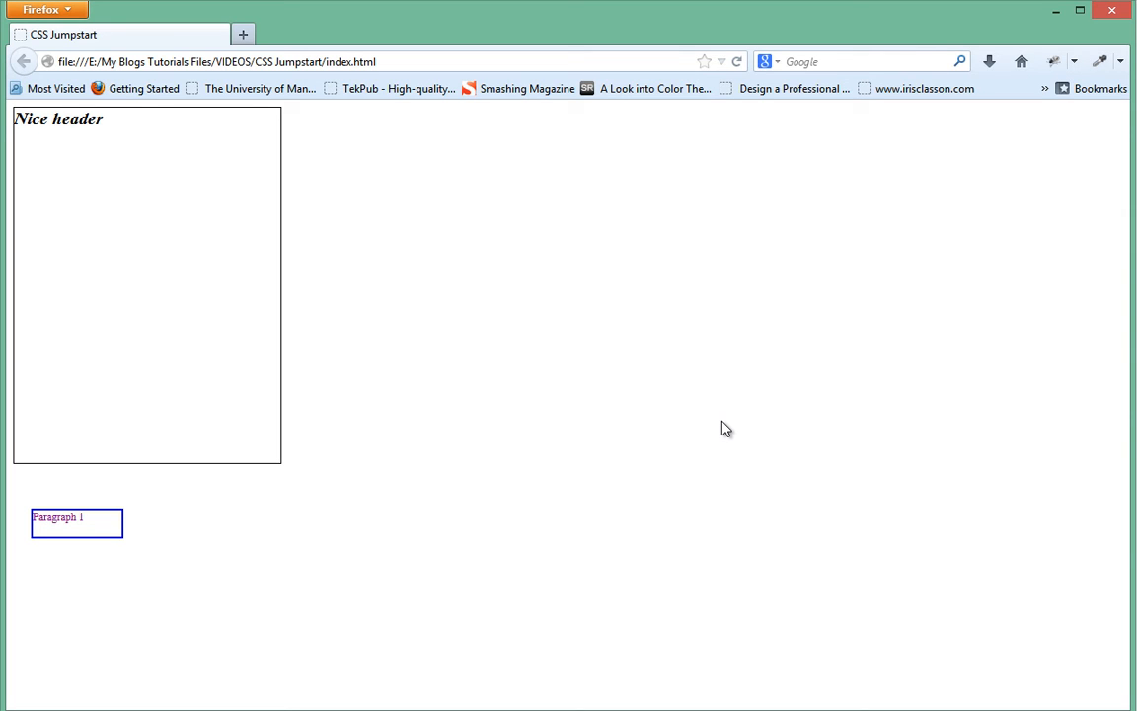
mouse_move(541, 185)
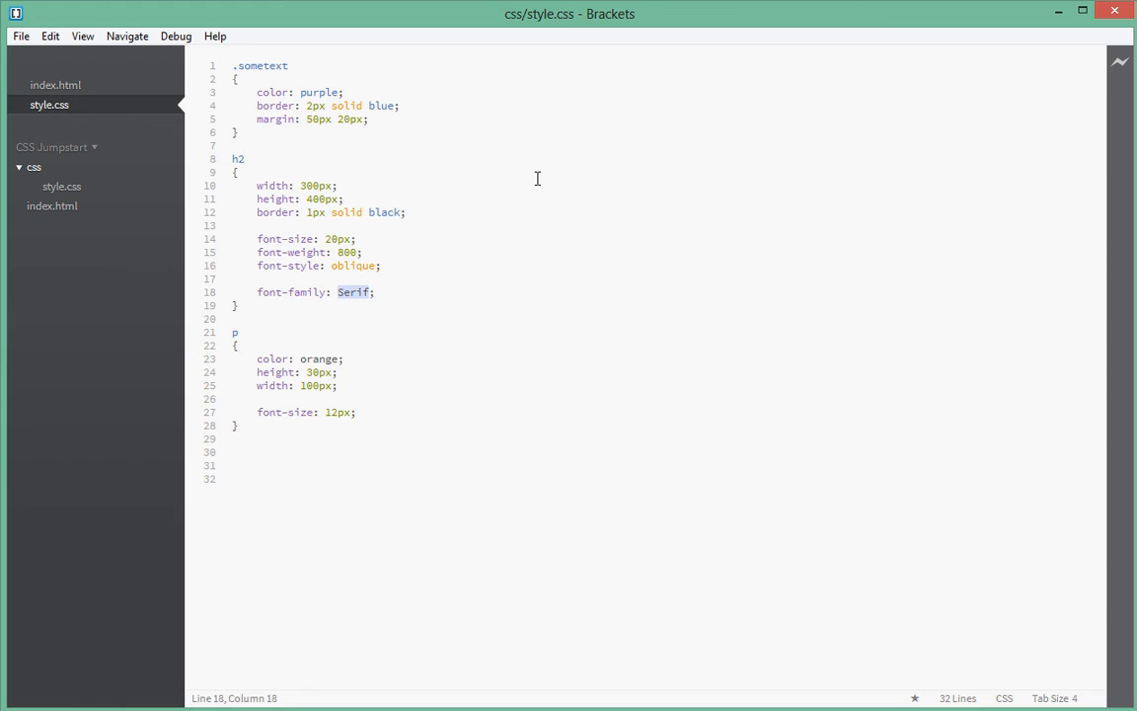
text(Arial)
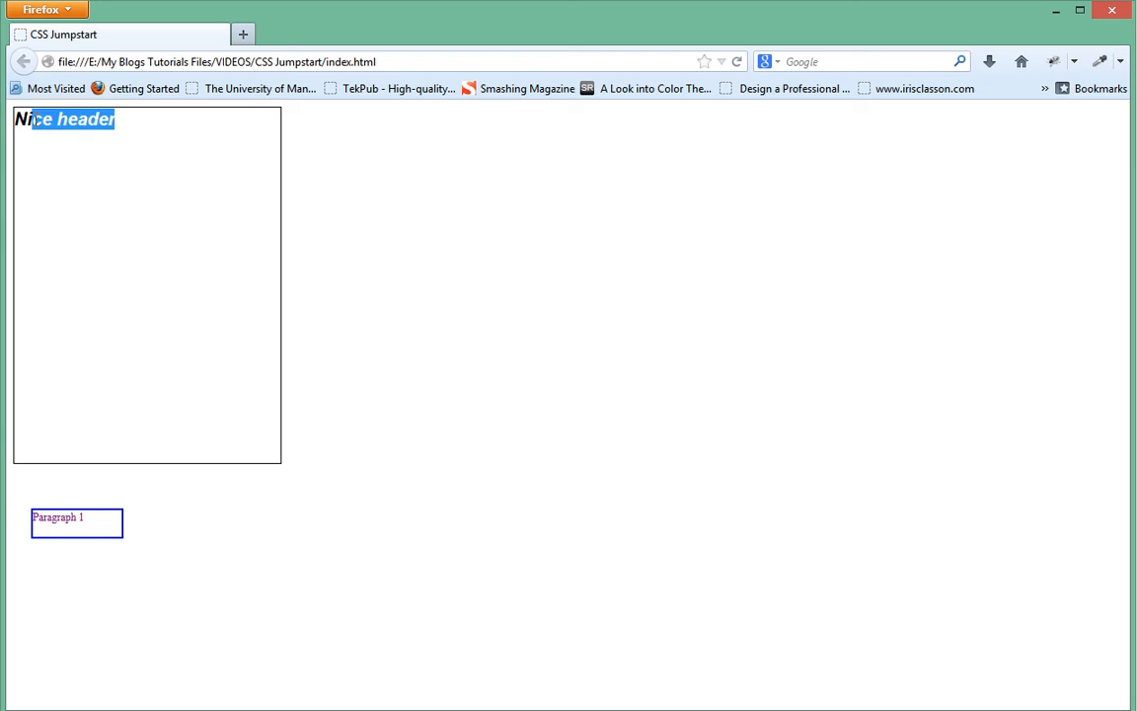
click(472, 129)
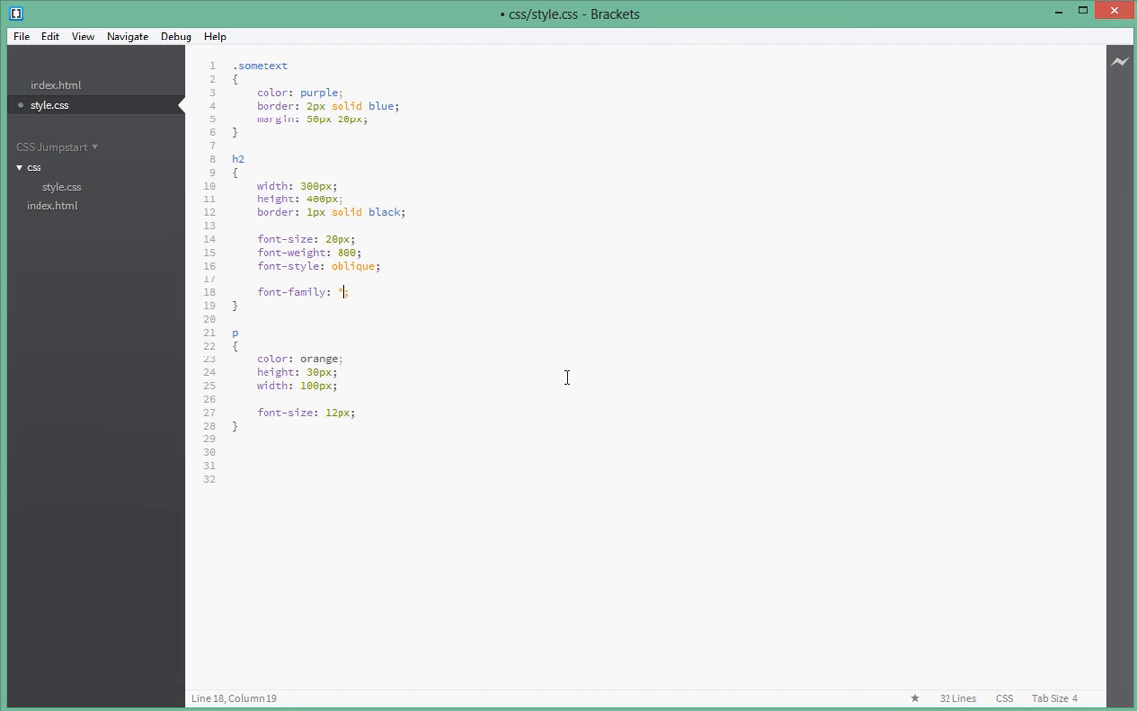
Step: Set the h2 font-family value to "Comic Sans"
text(Comi)
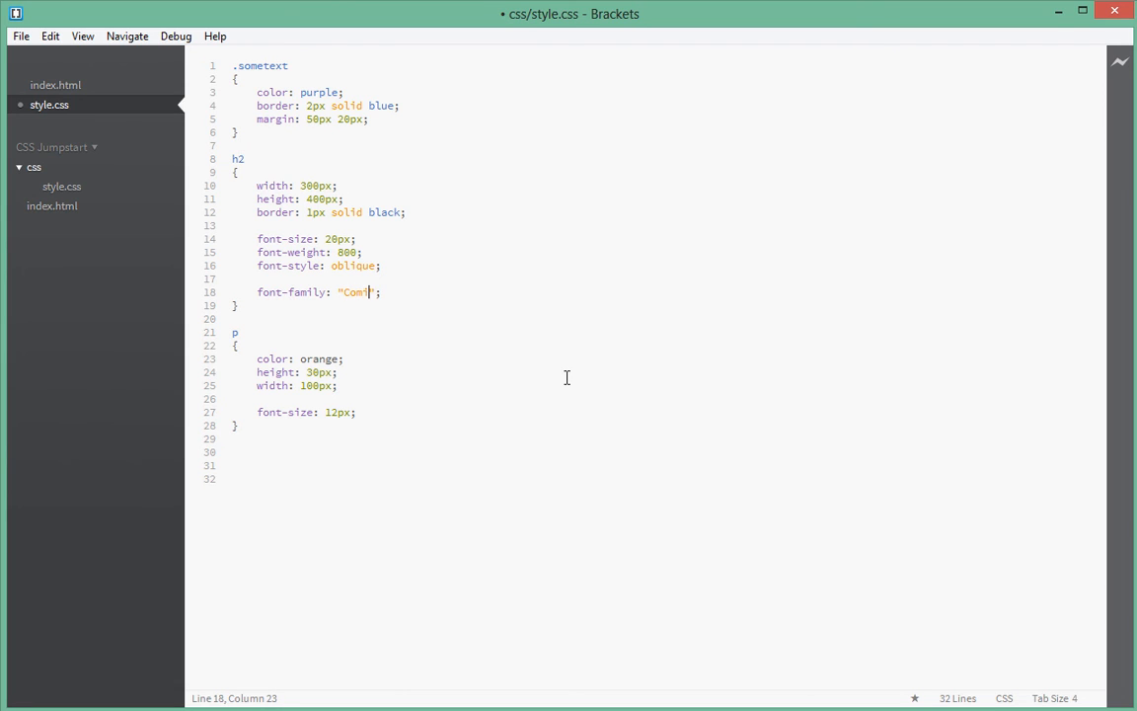
text(ic S)
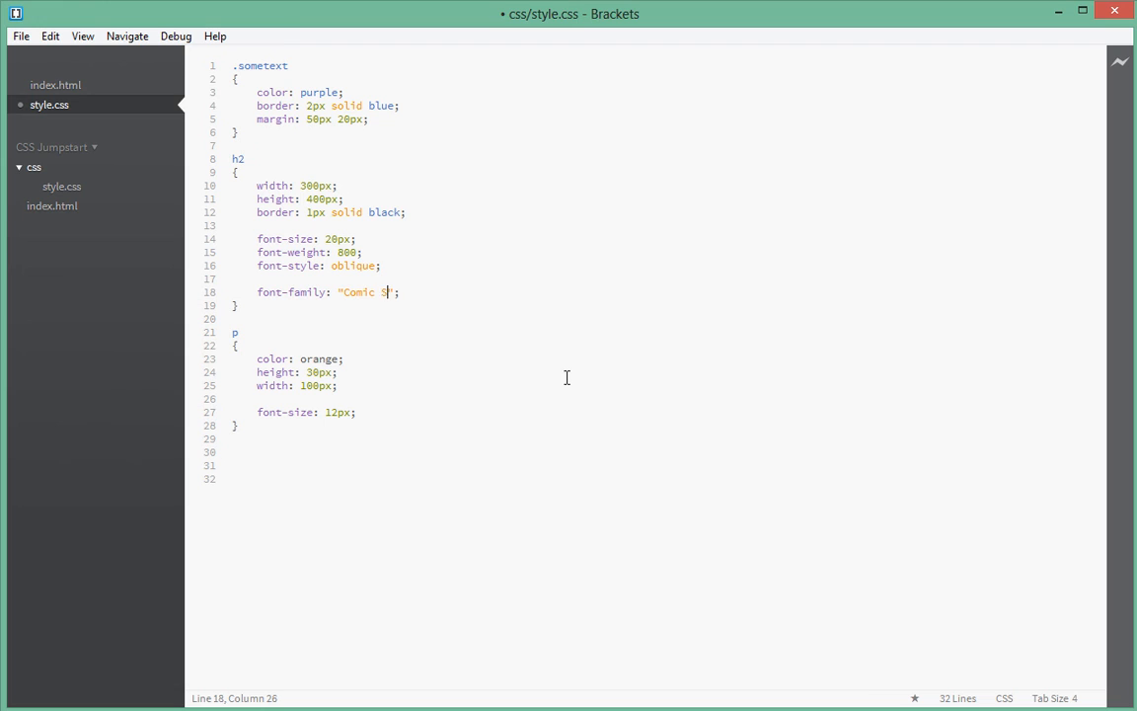
text(ans)
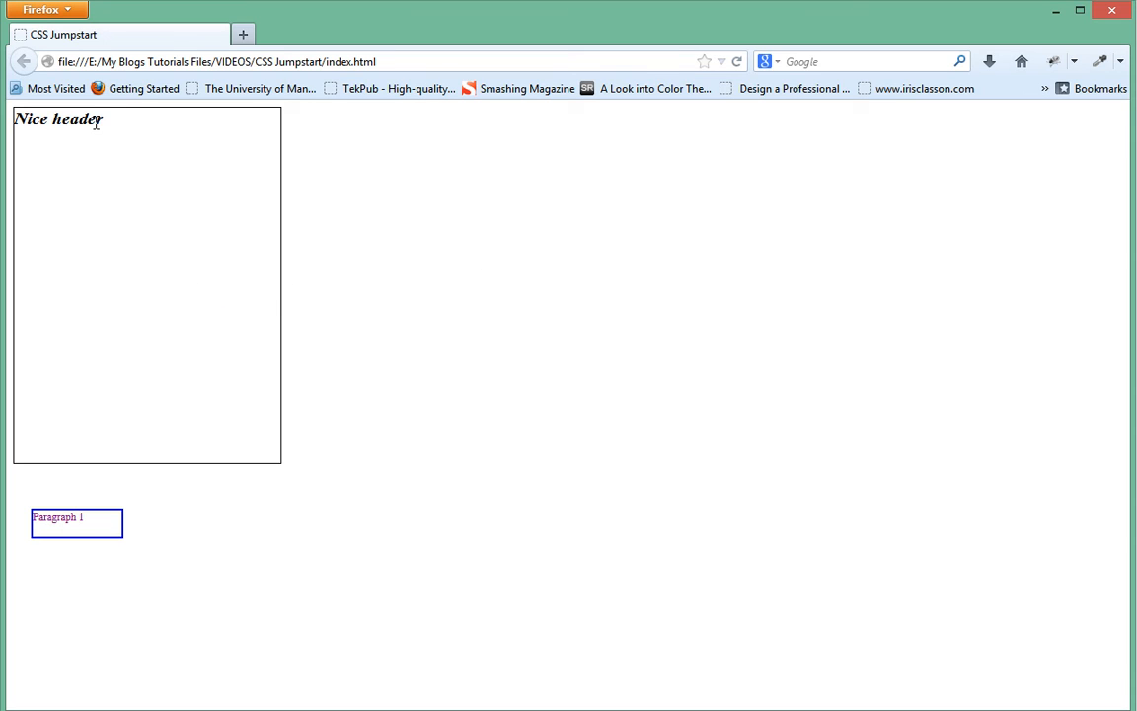
mouse_move(107, 123)
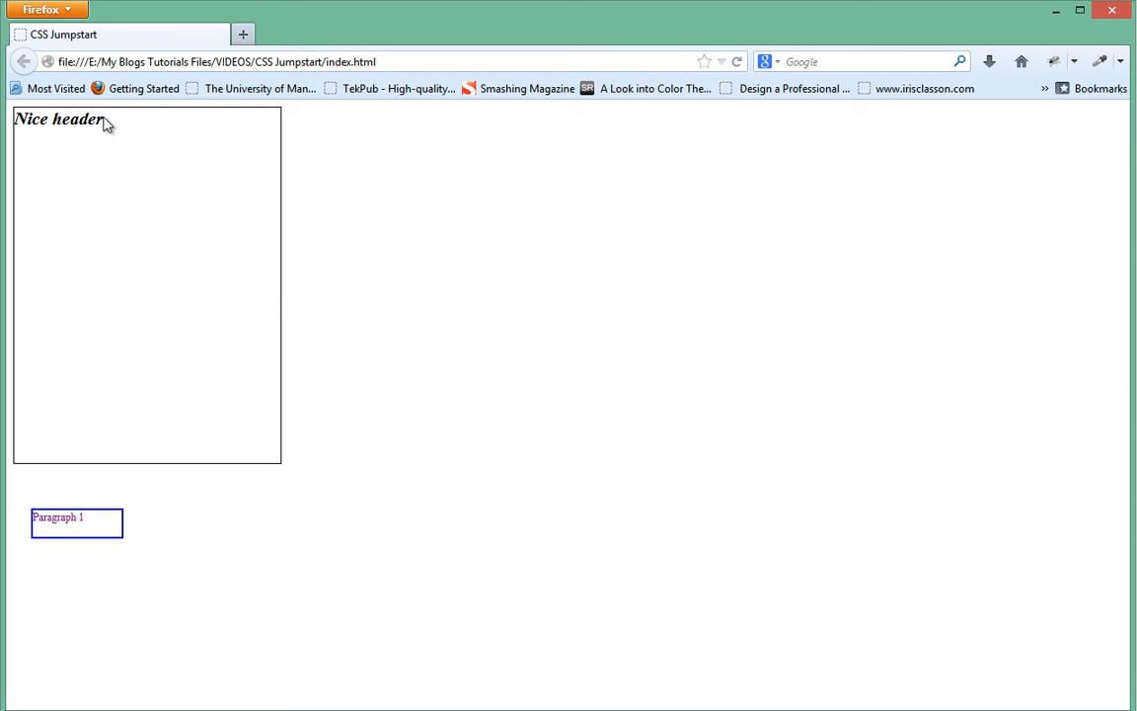
mouse_move(458, 131)
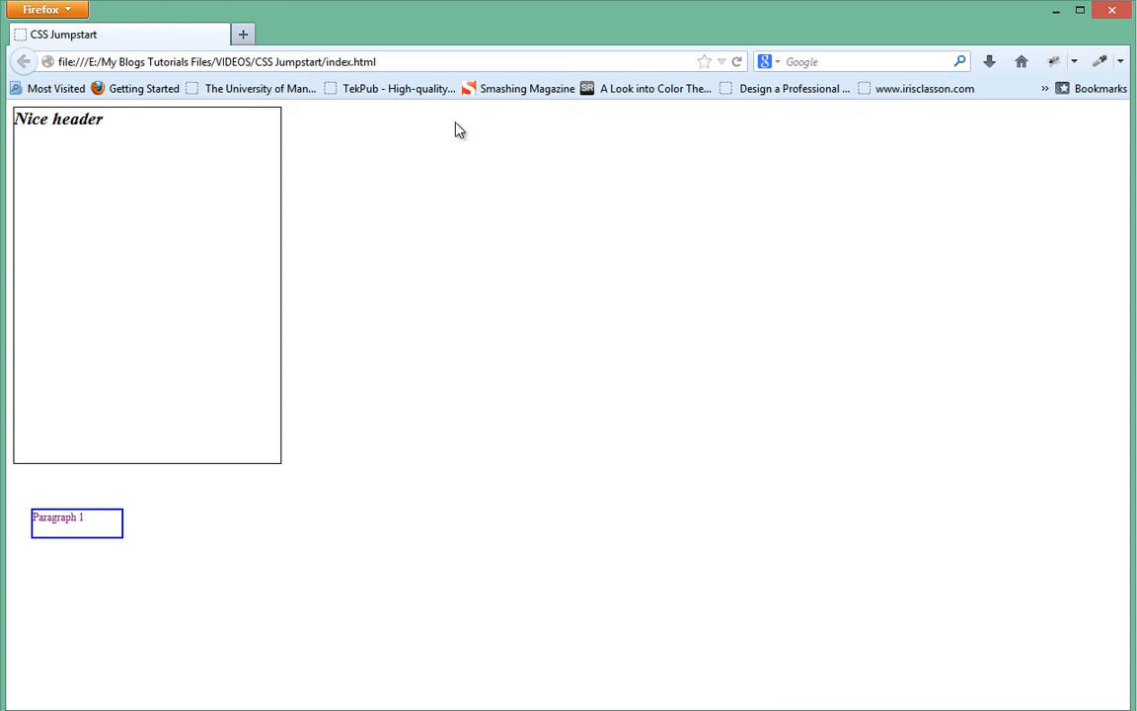
mouse_move(584, 33)
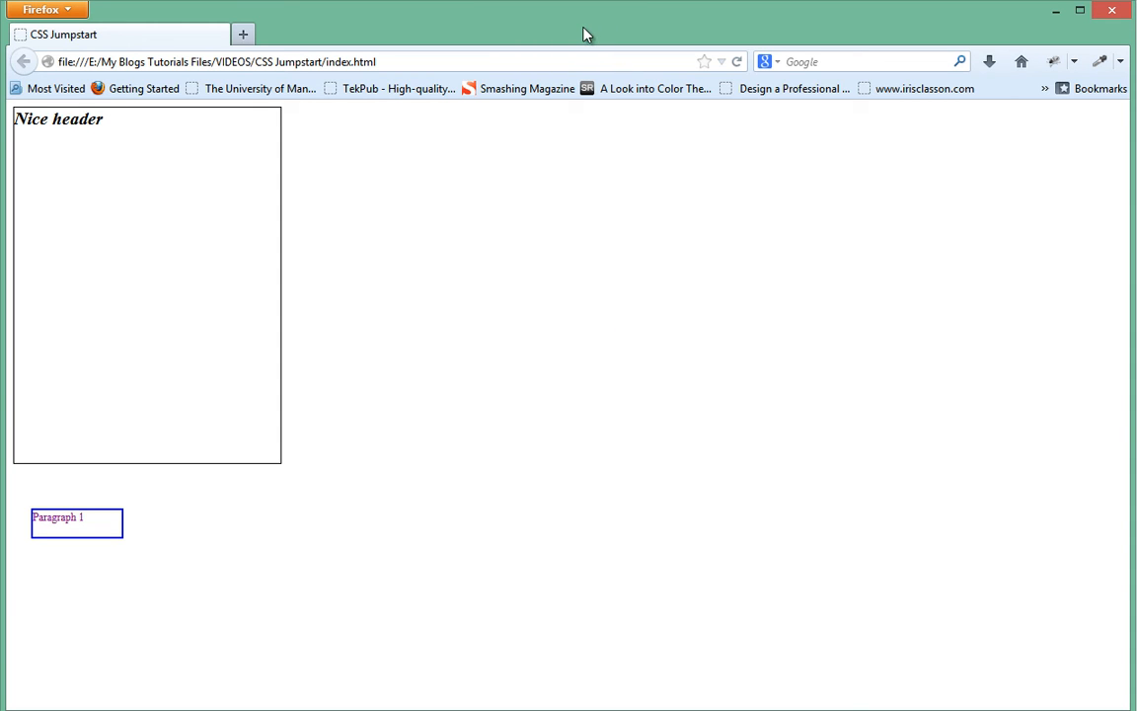
mouse_move(446, 304)
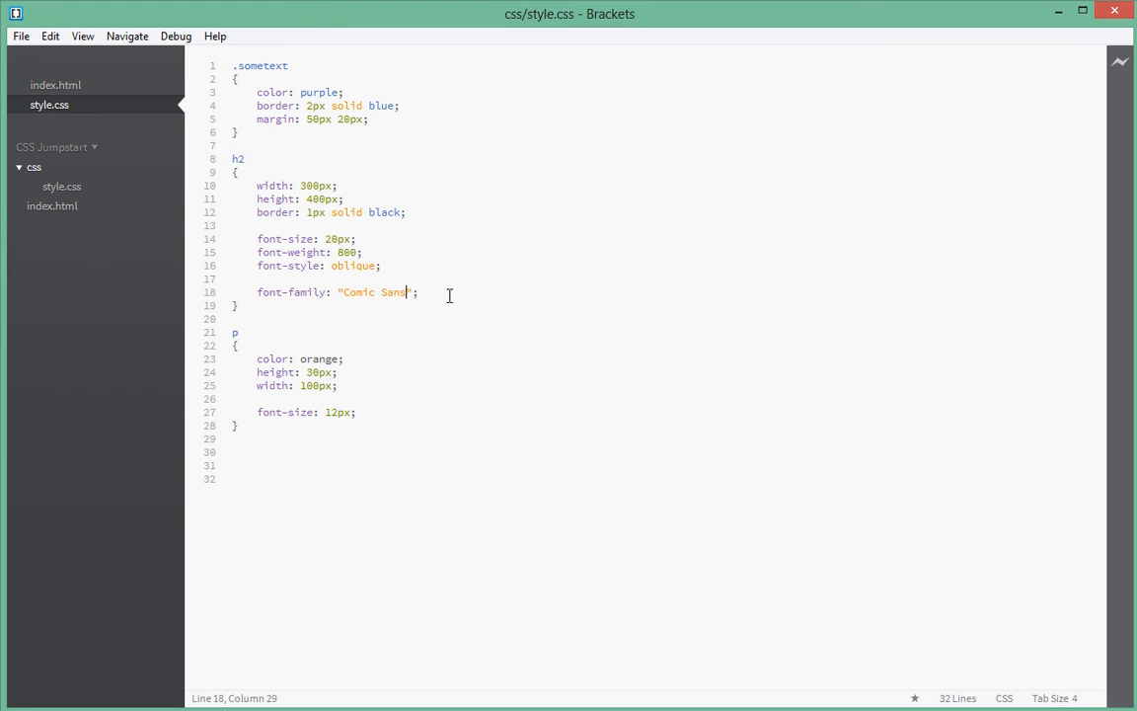
Step: Replace "Comic Sans" with the stack "Time New Roman", Arial, Helvetica;
double_click(375, 293)
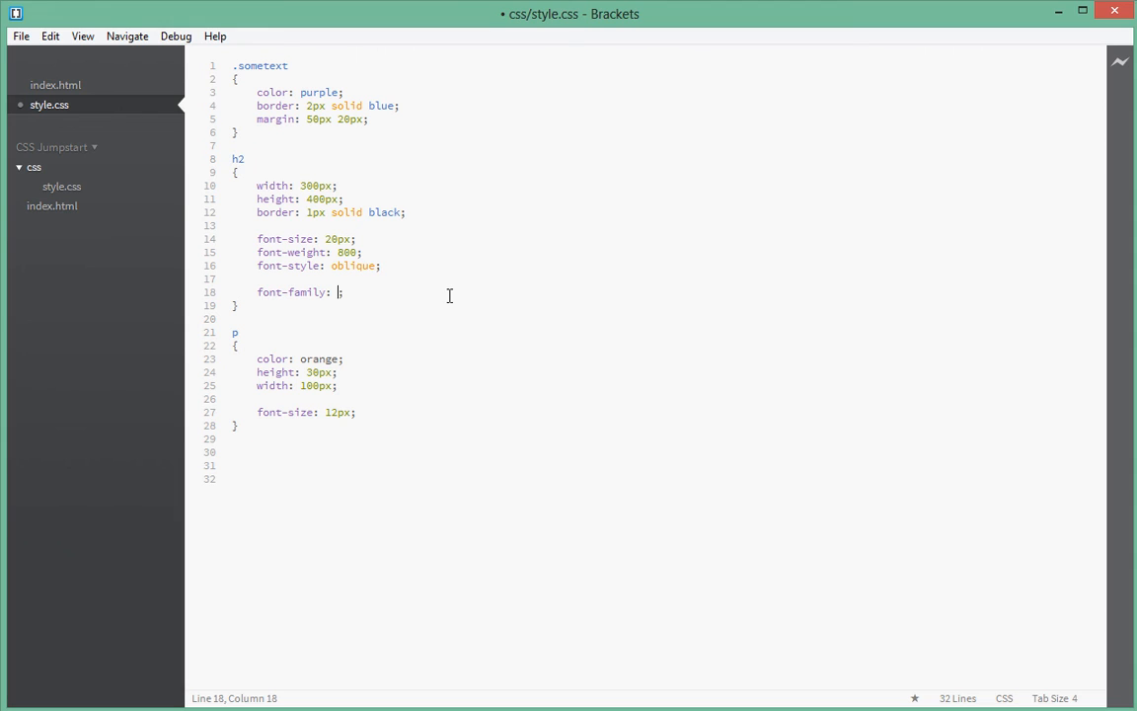
text("T")
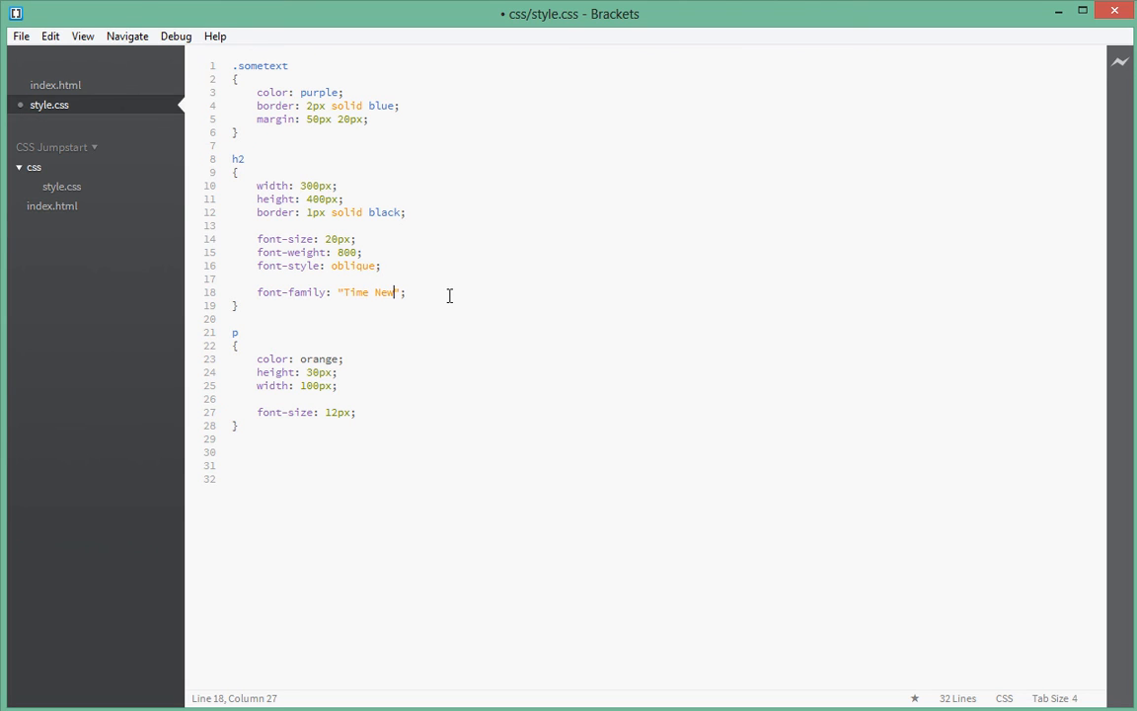
text(Roman)
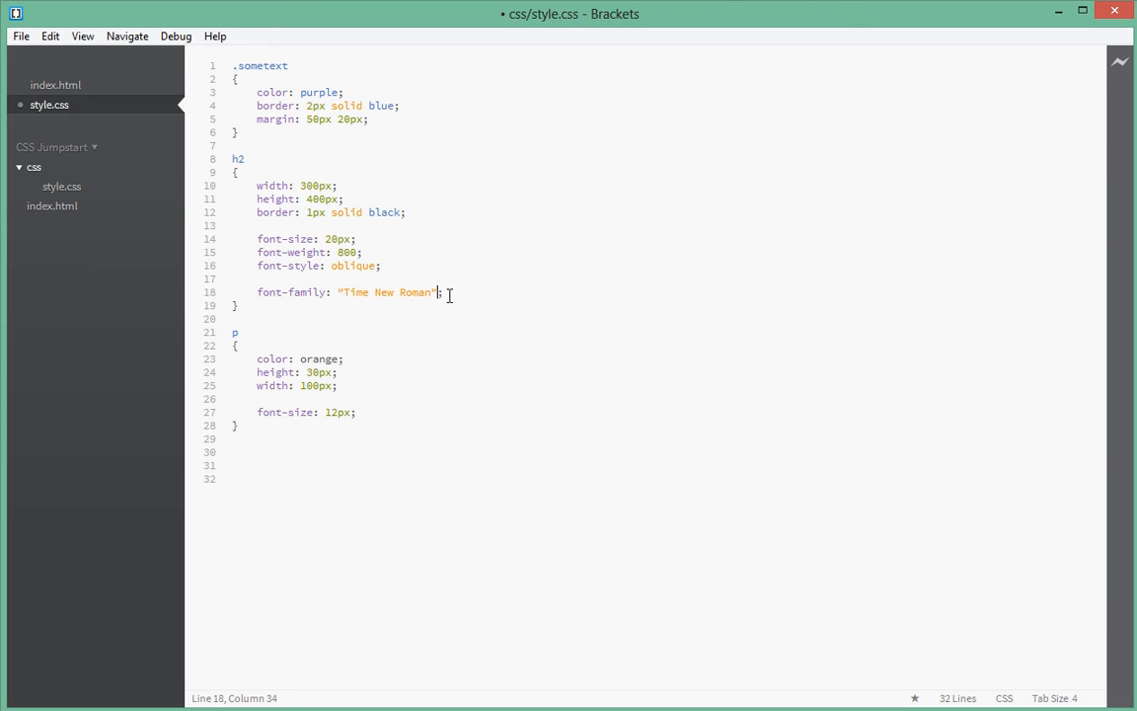
text(,)
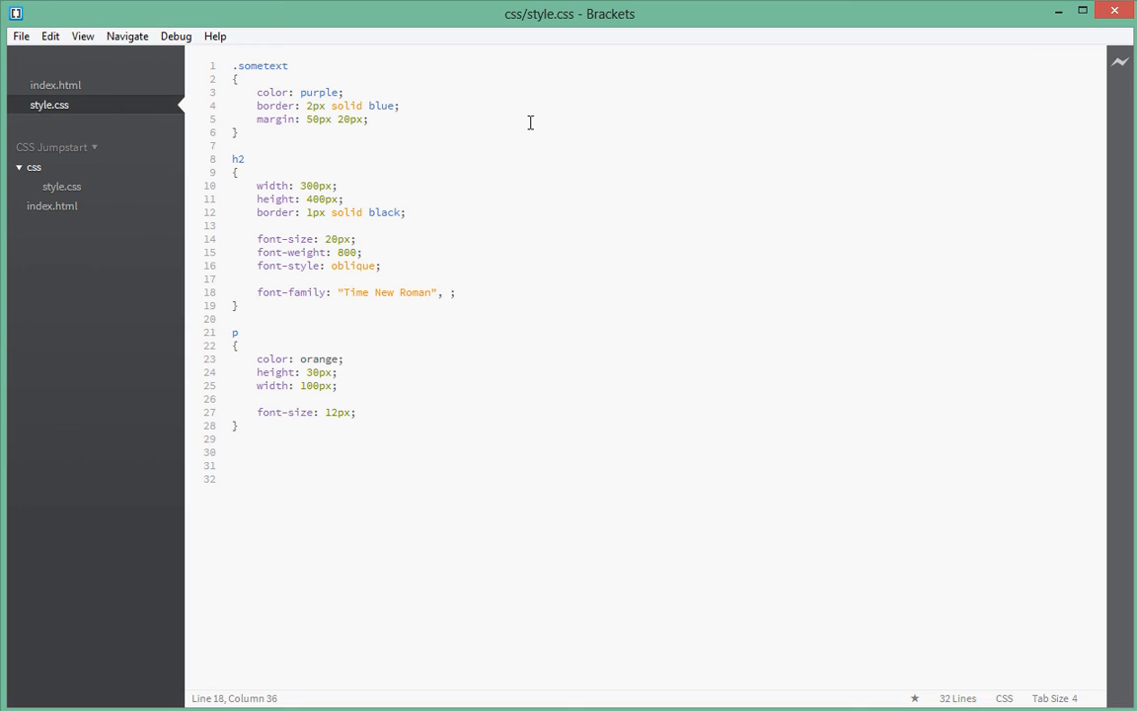
text(Arial)
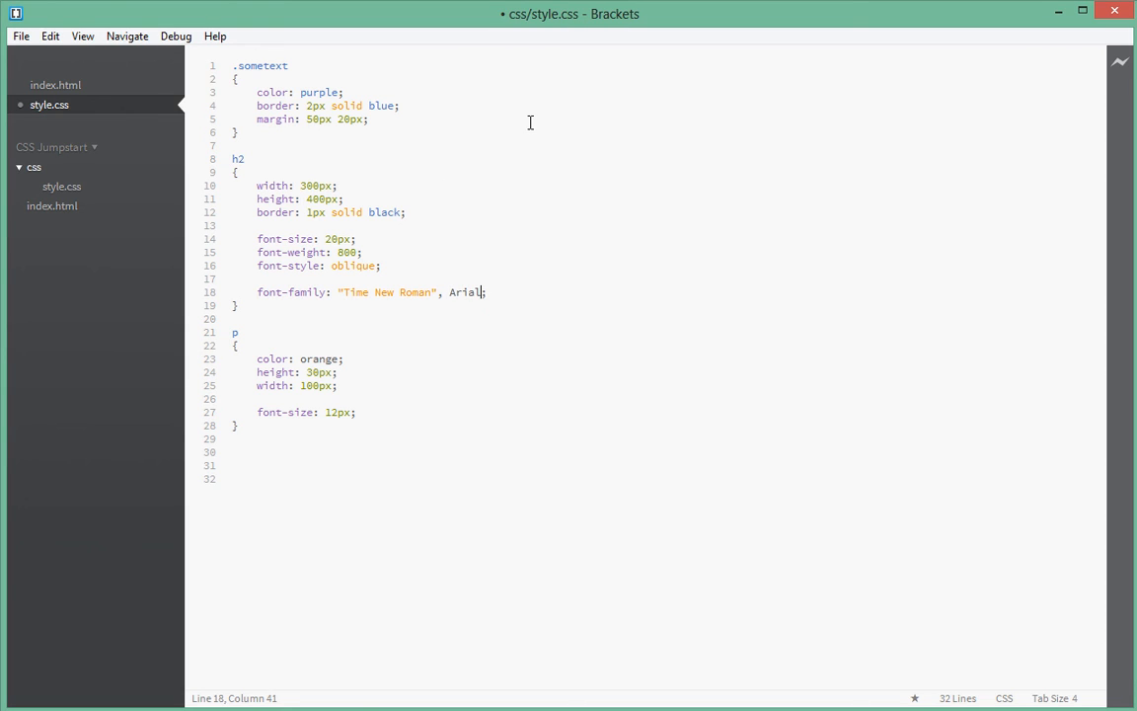
text(,)
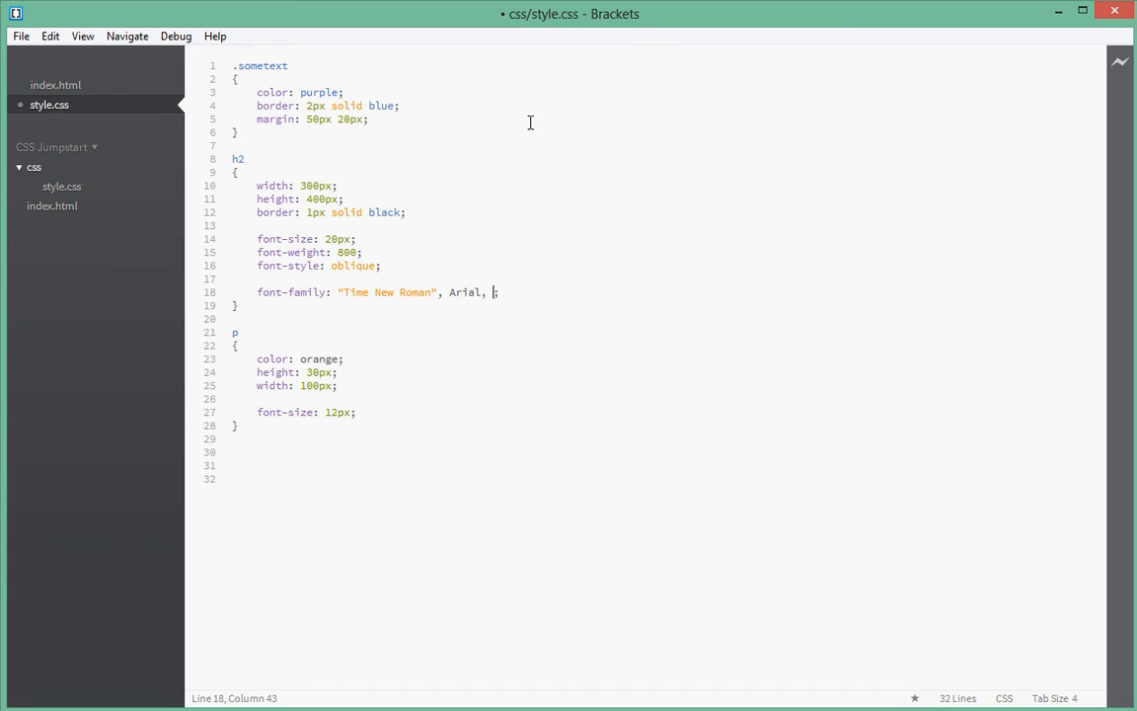
text(Helv)
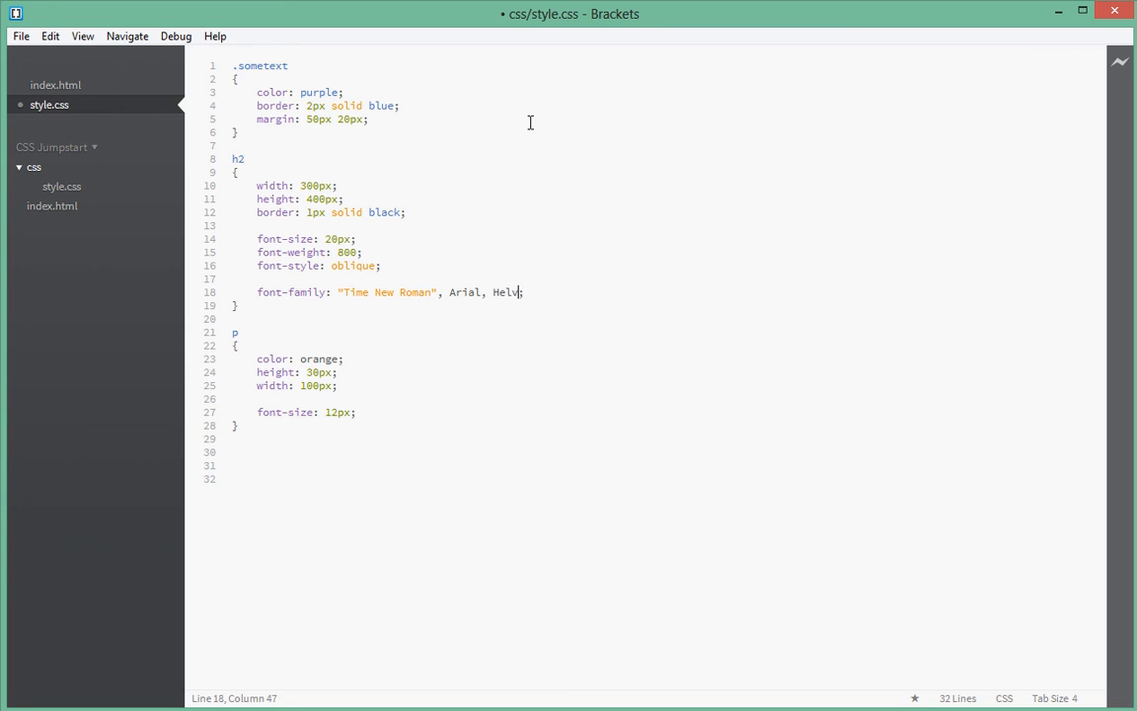
text(etica;)
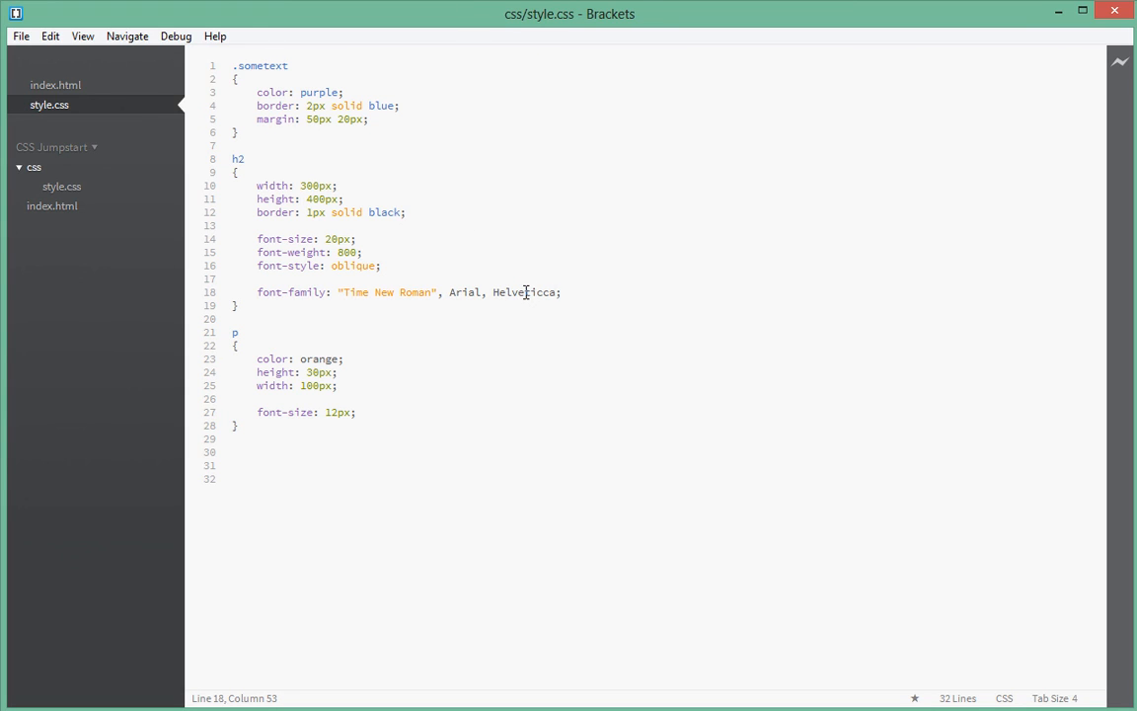
double_click(523, 293)
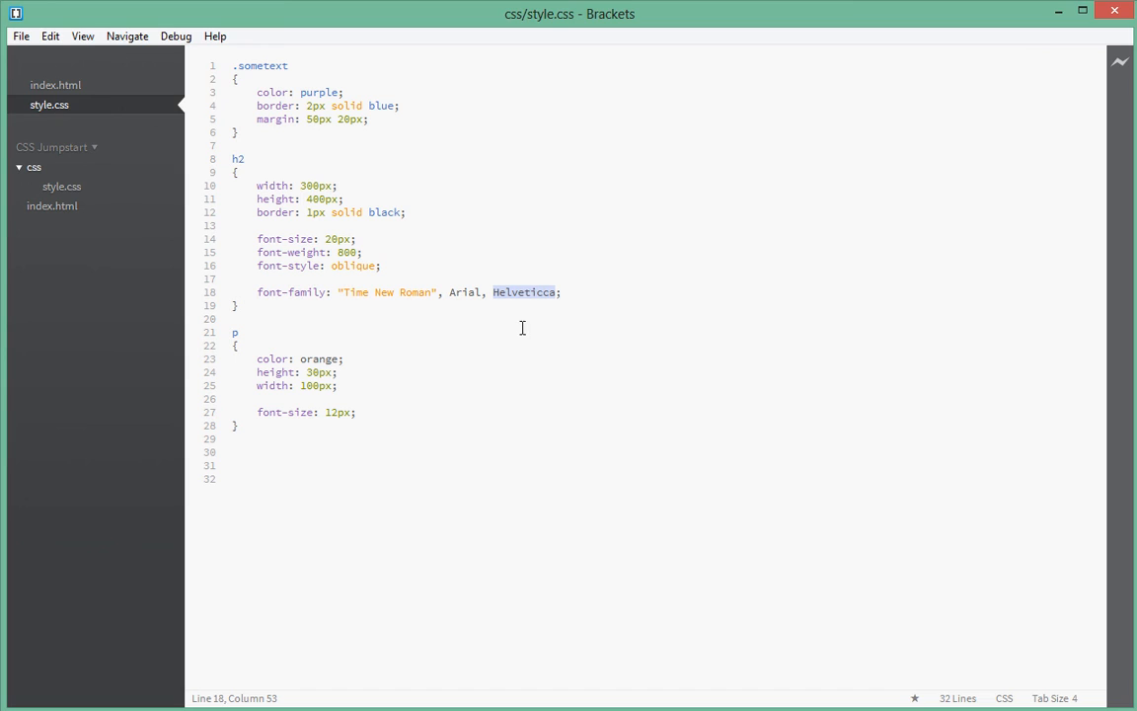
mouse_move(450, 349)
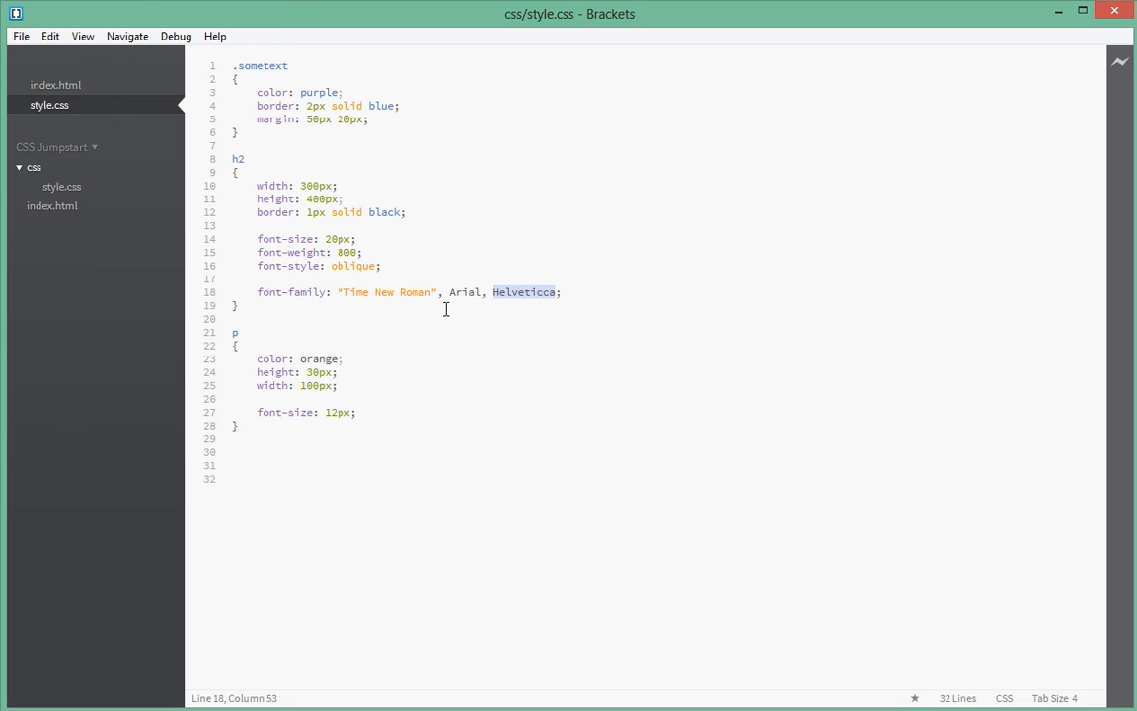
mouse_move(464, 308)
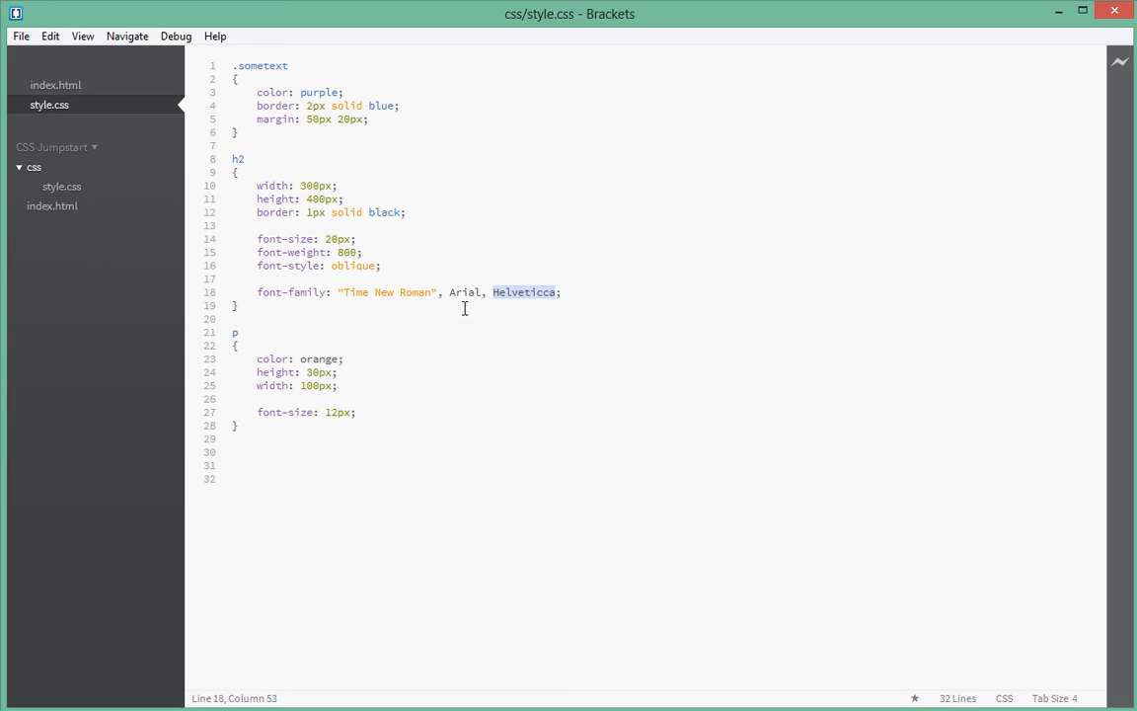